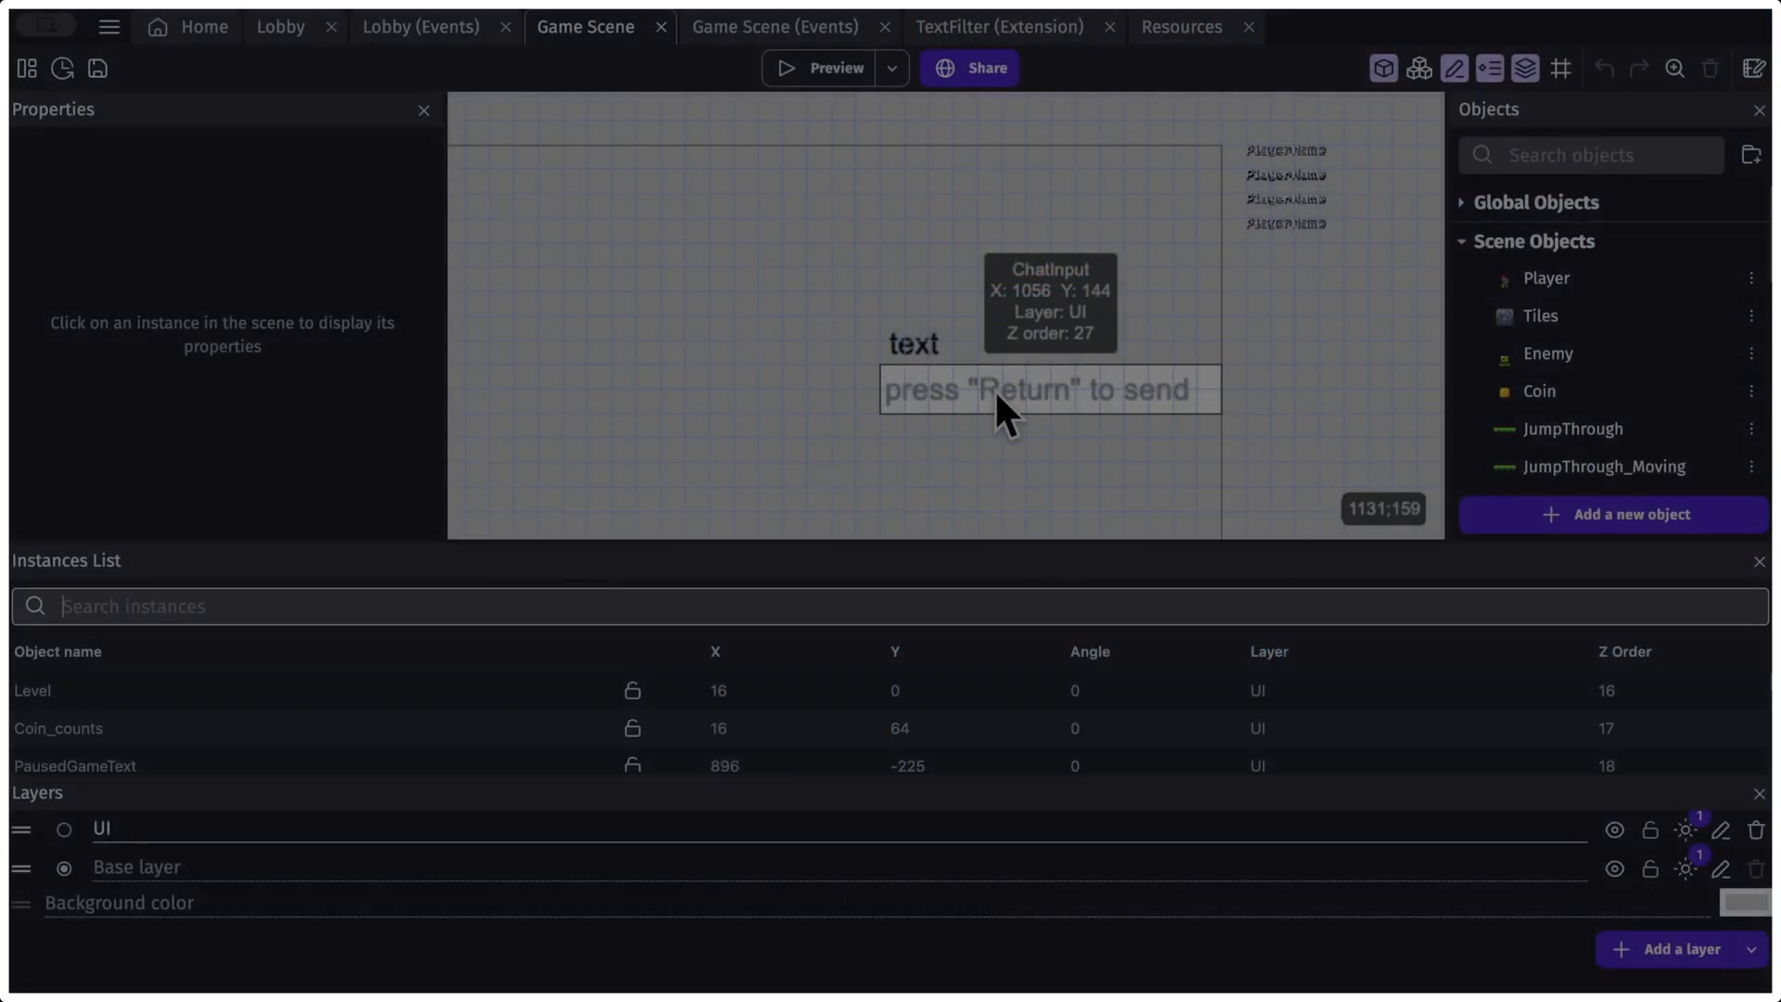
{"action": "mouse_move", "coordinate": [1243, 250]}
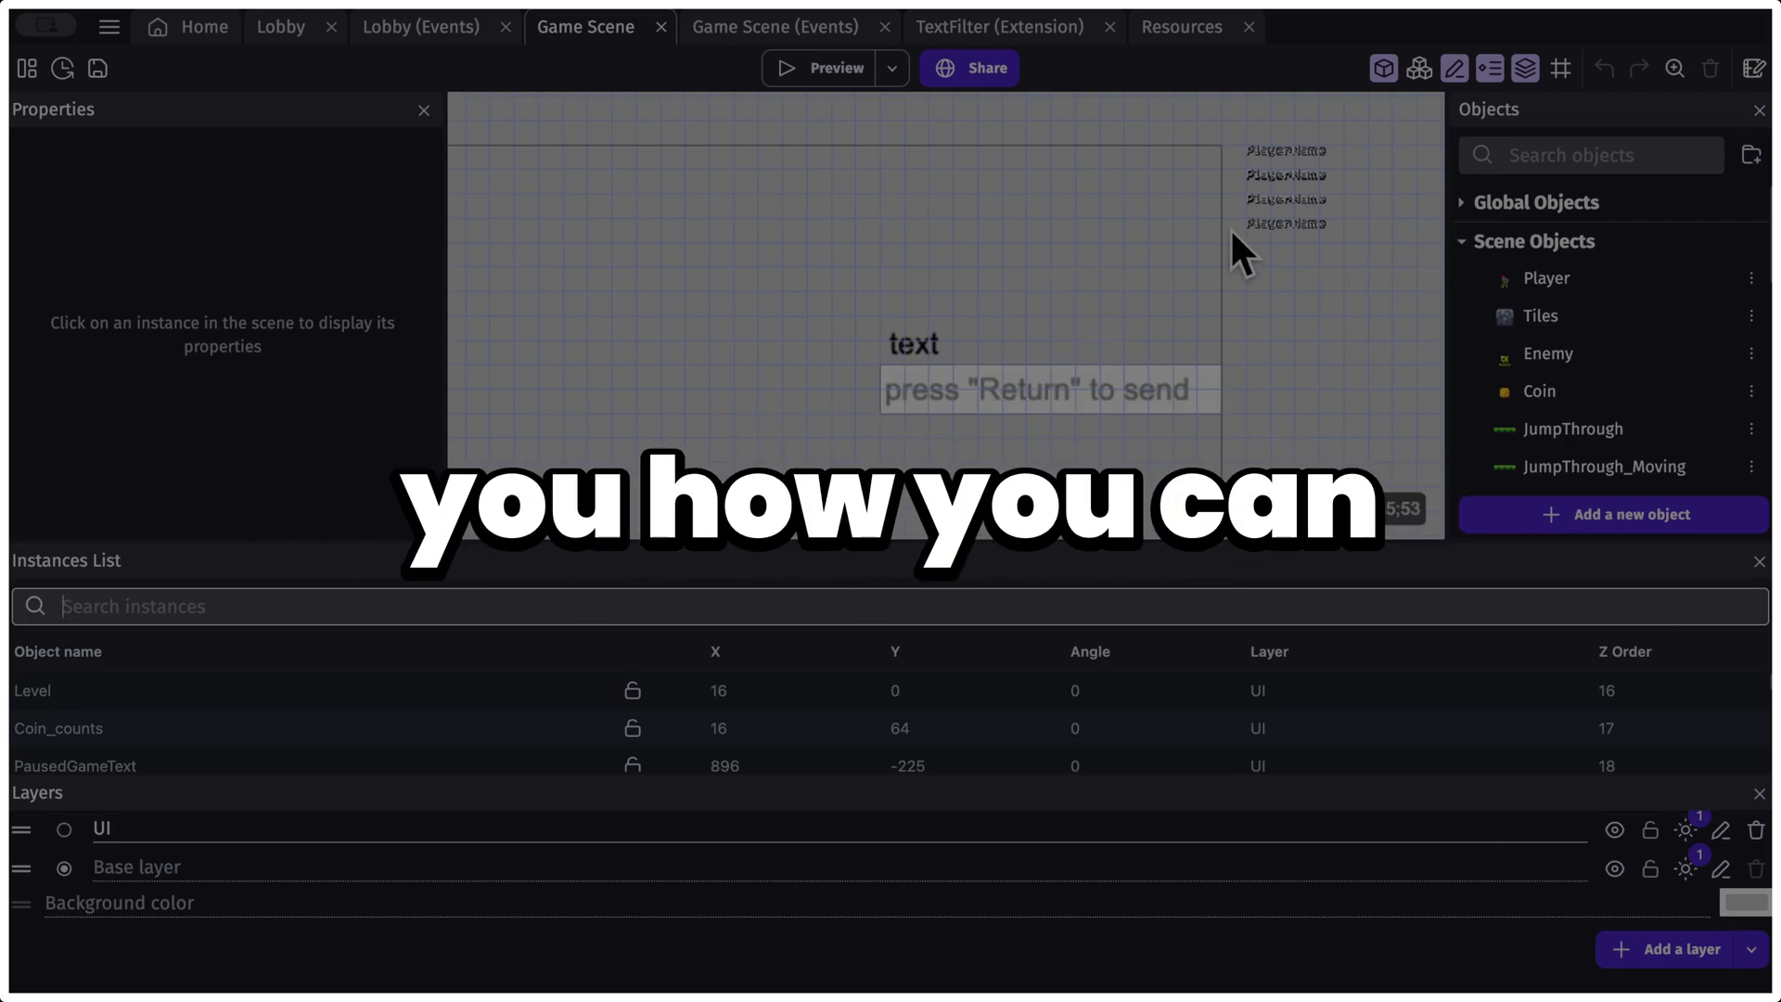
Step: Search the installable extensions for "json" and view the JSON Resource Loading entry
{"action": "left_click", "coordinate": [819, 69]}
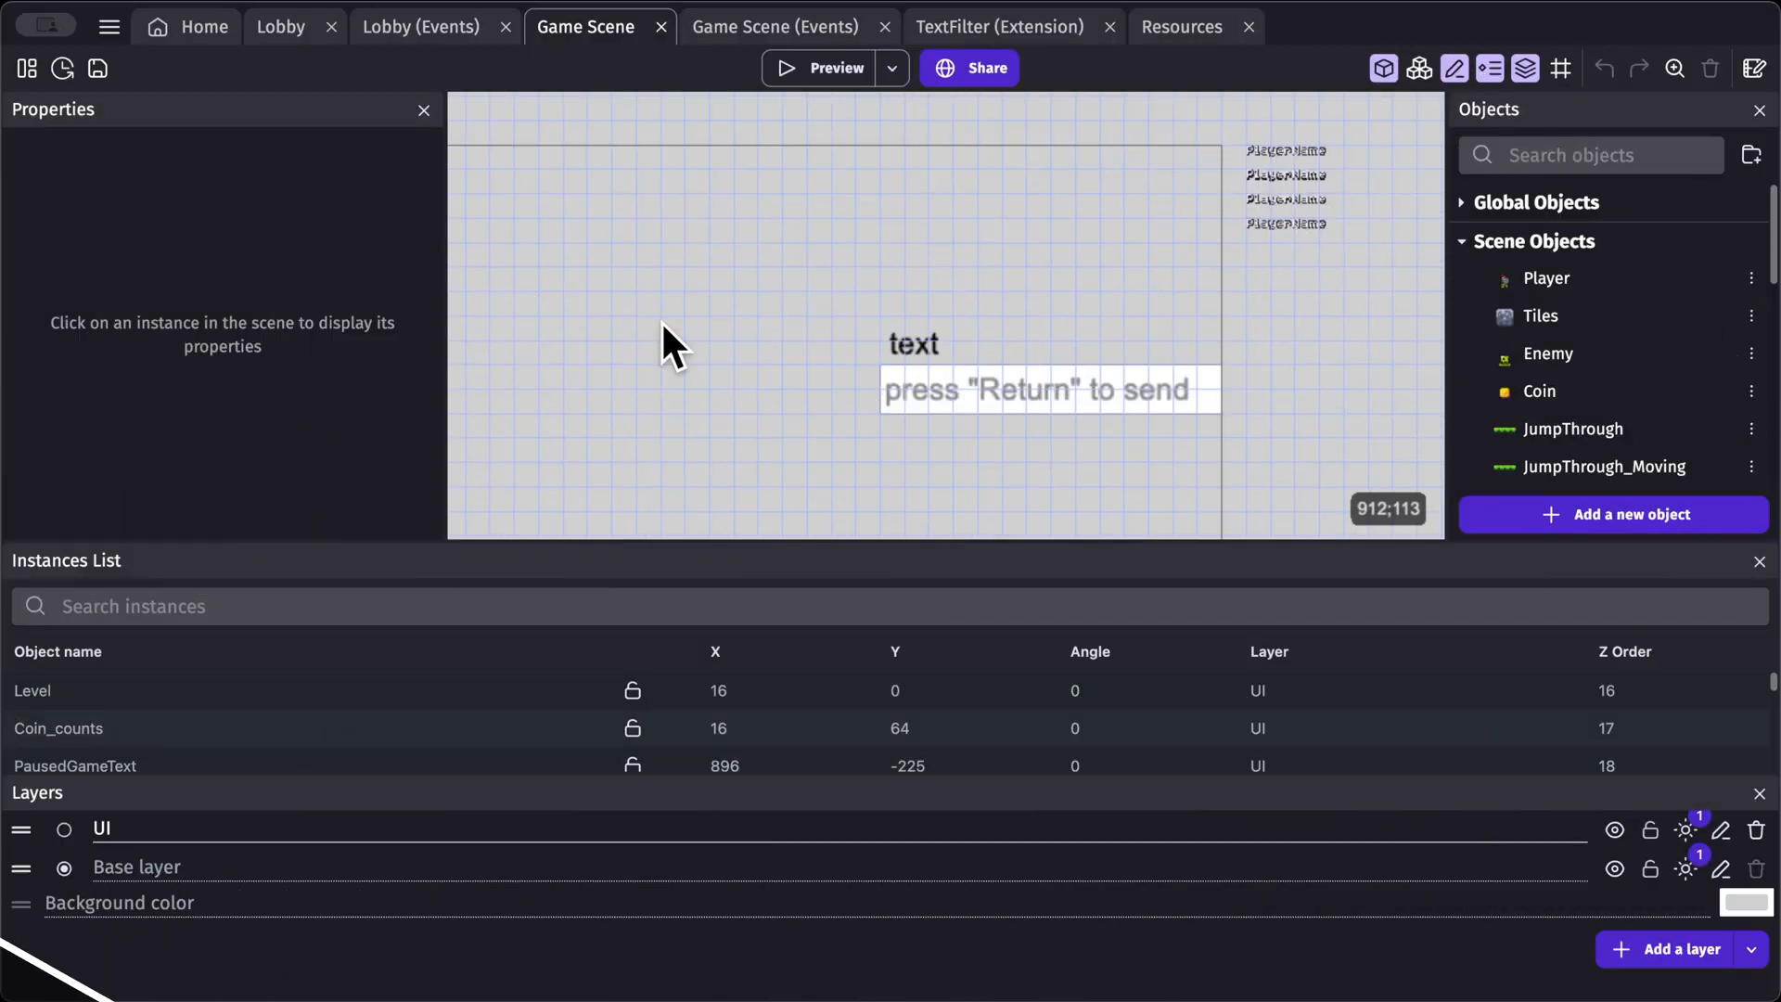
{"action": "left_click", "coordinate": [109, 26]}
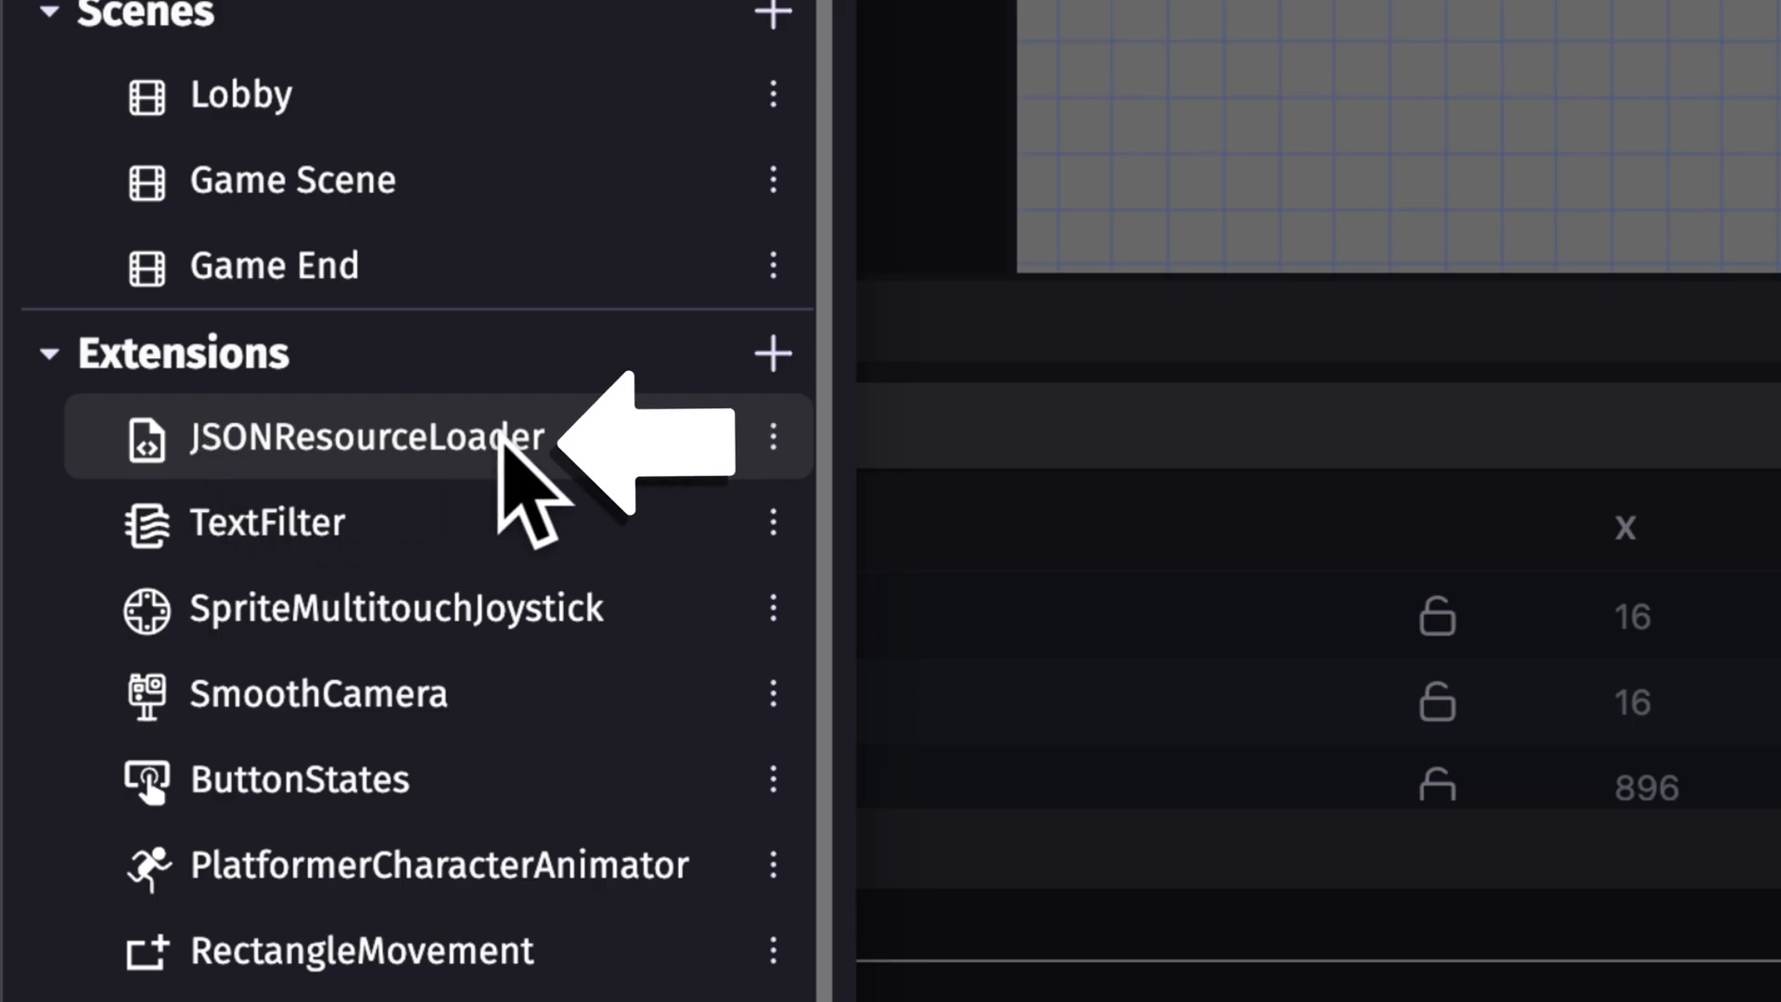
{"action": "left_click", "coordinate": [267, 524]}
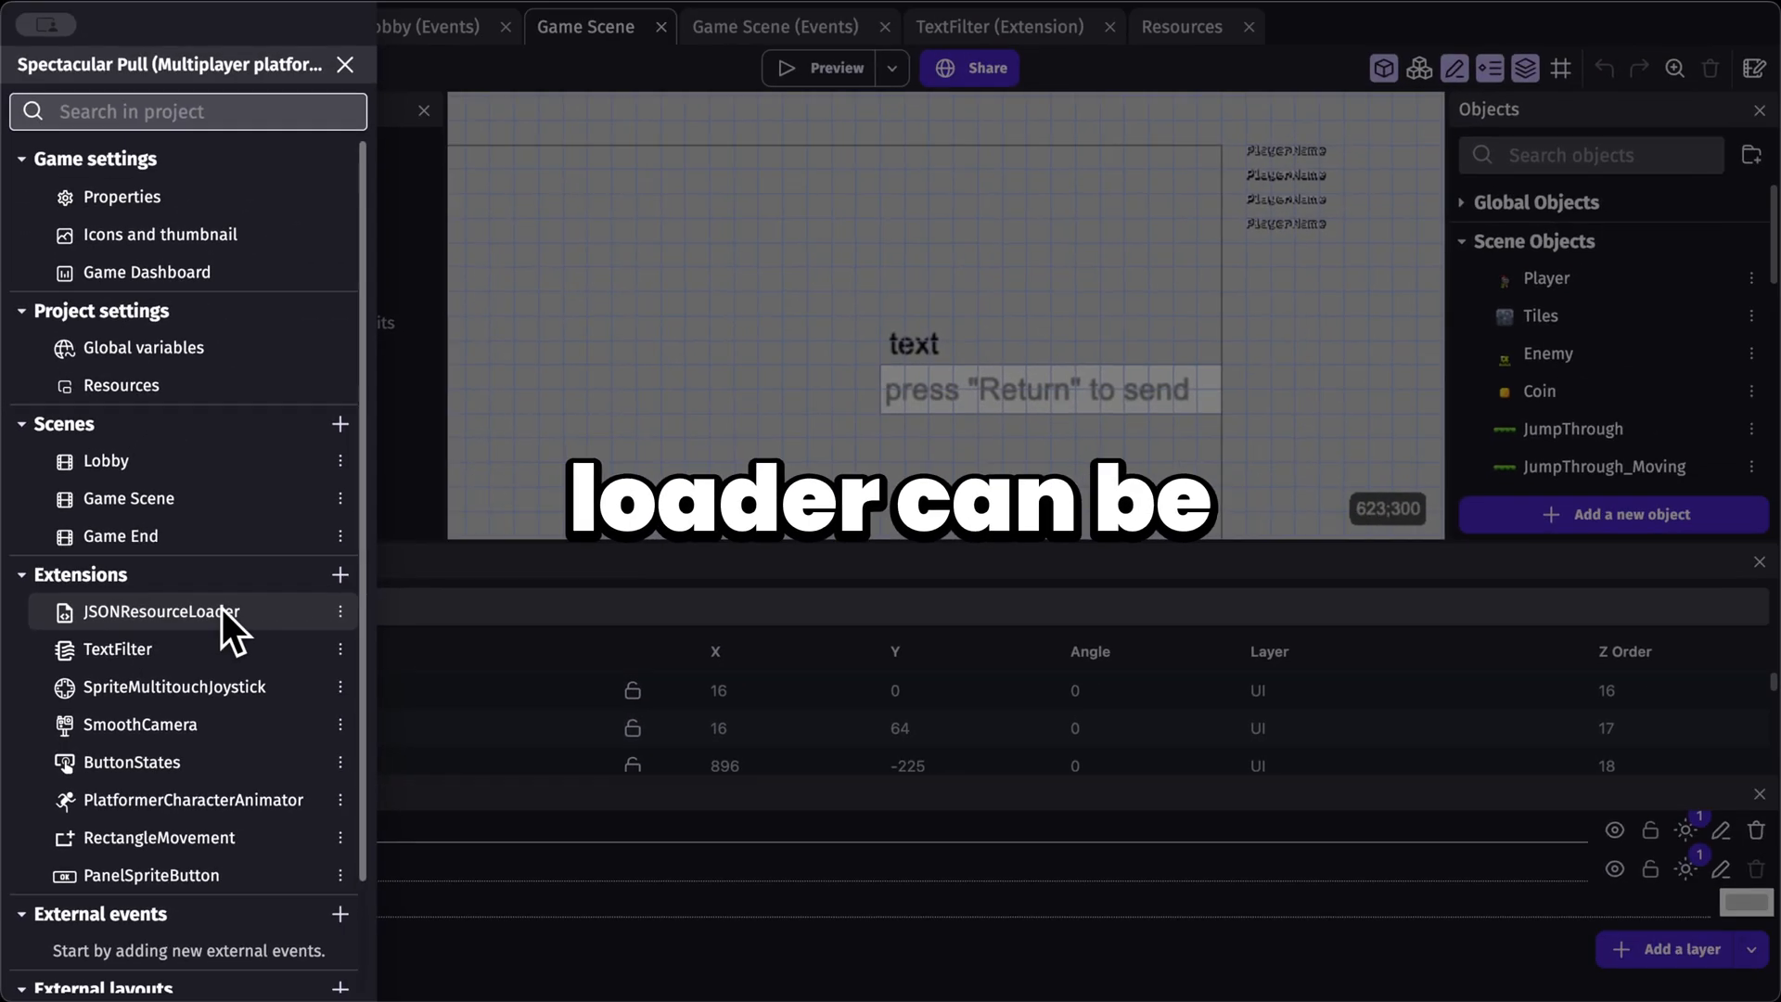
{"action": "left_click", "coordinate": [338, 575]}
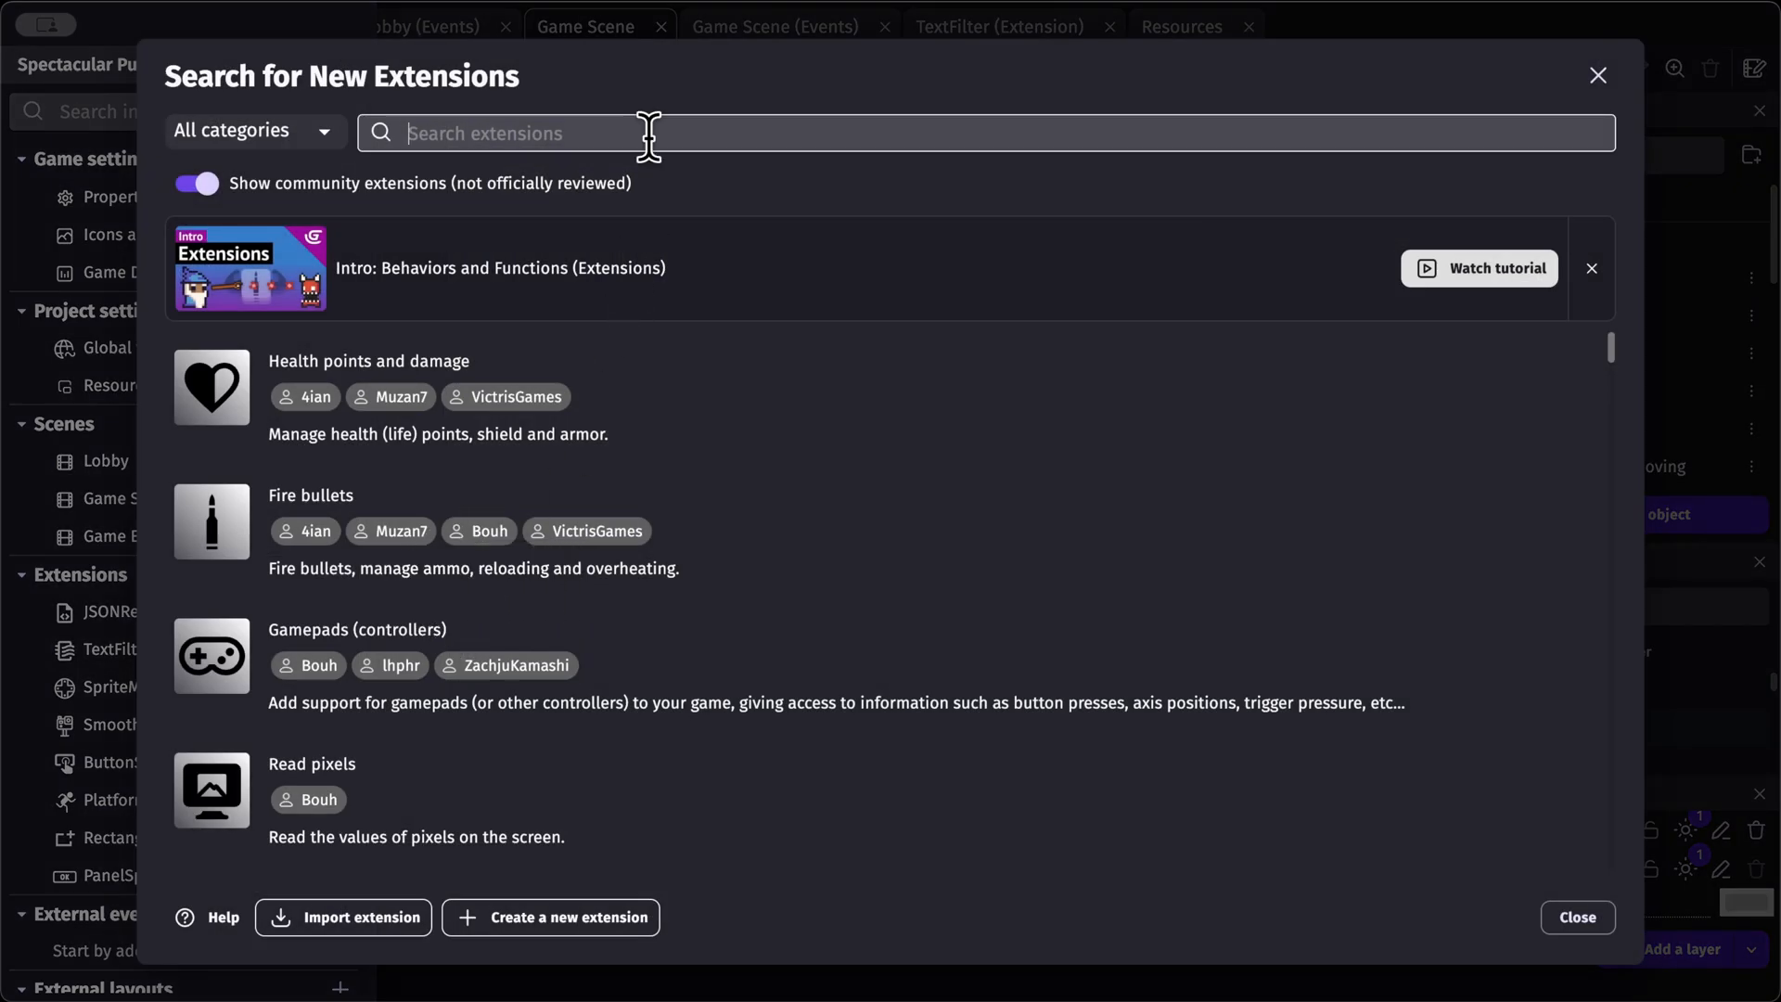
{"action": "type", "text": "json"}
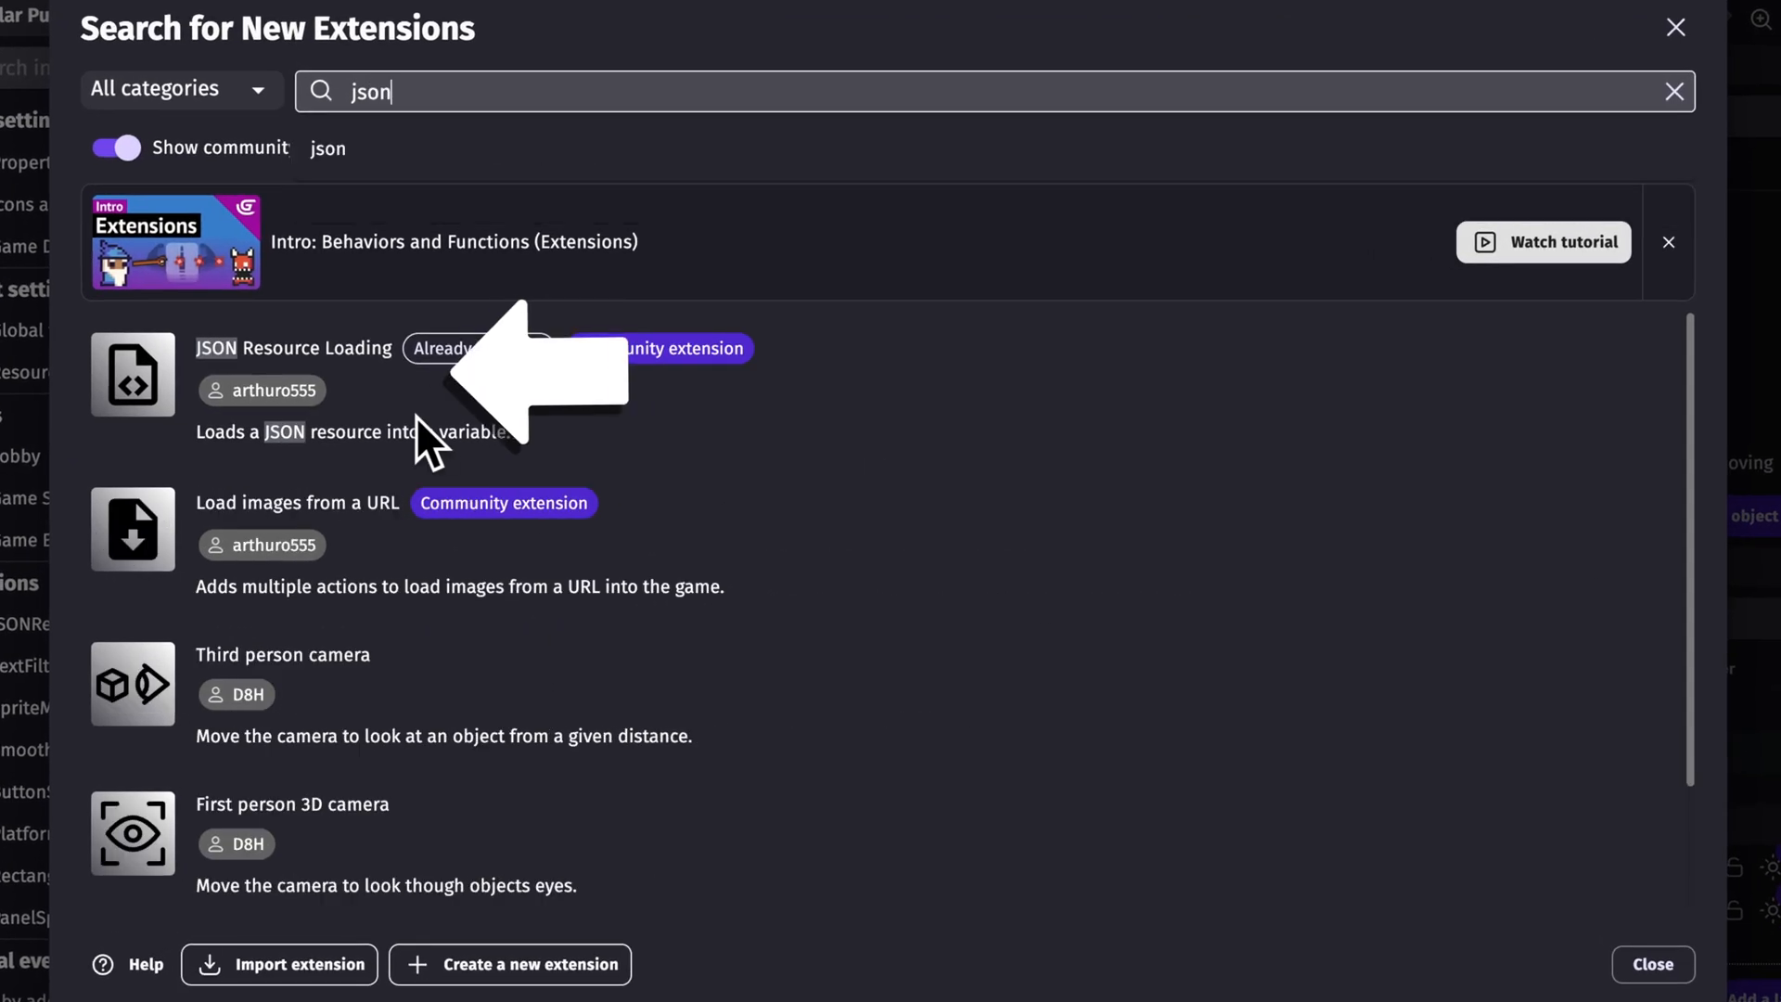
{"action": "left_click", "coordinate": [1651, 964]}
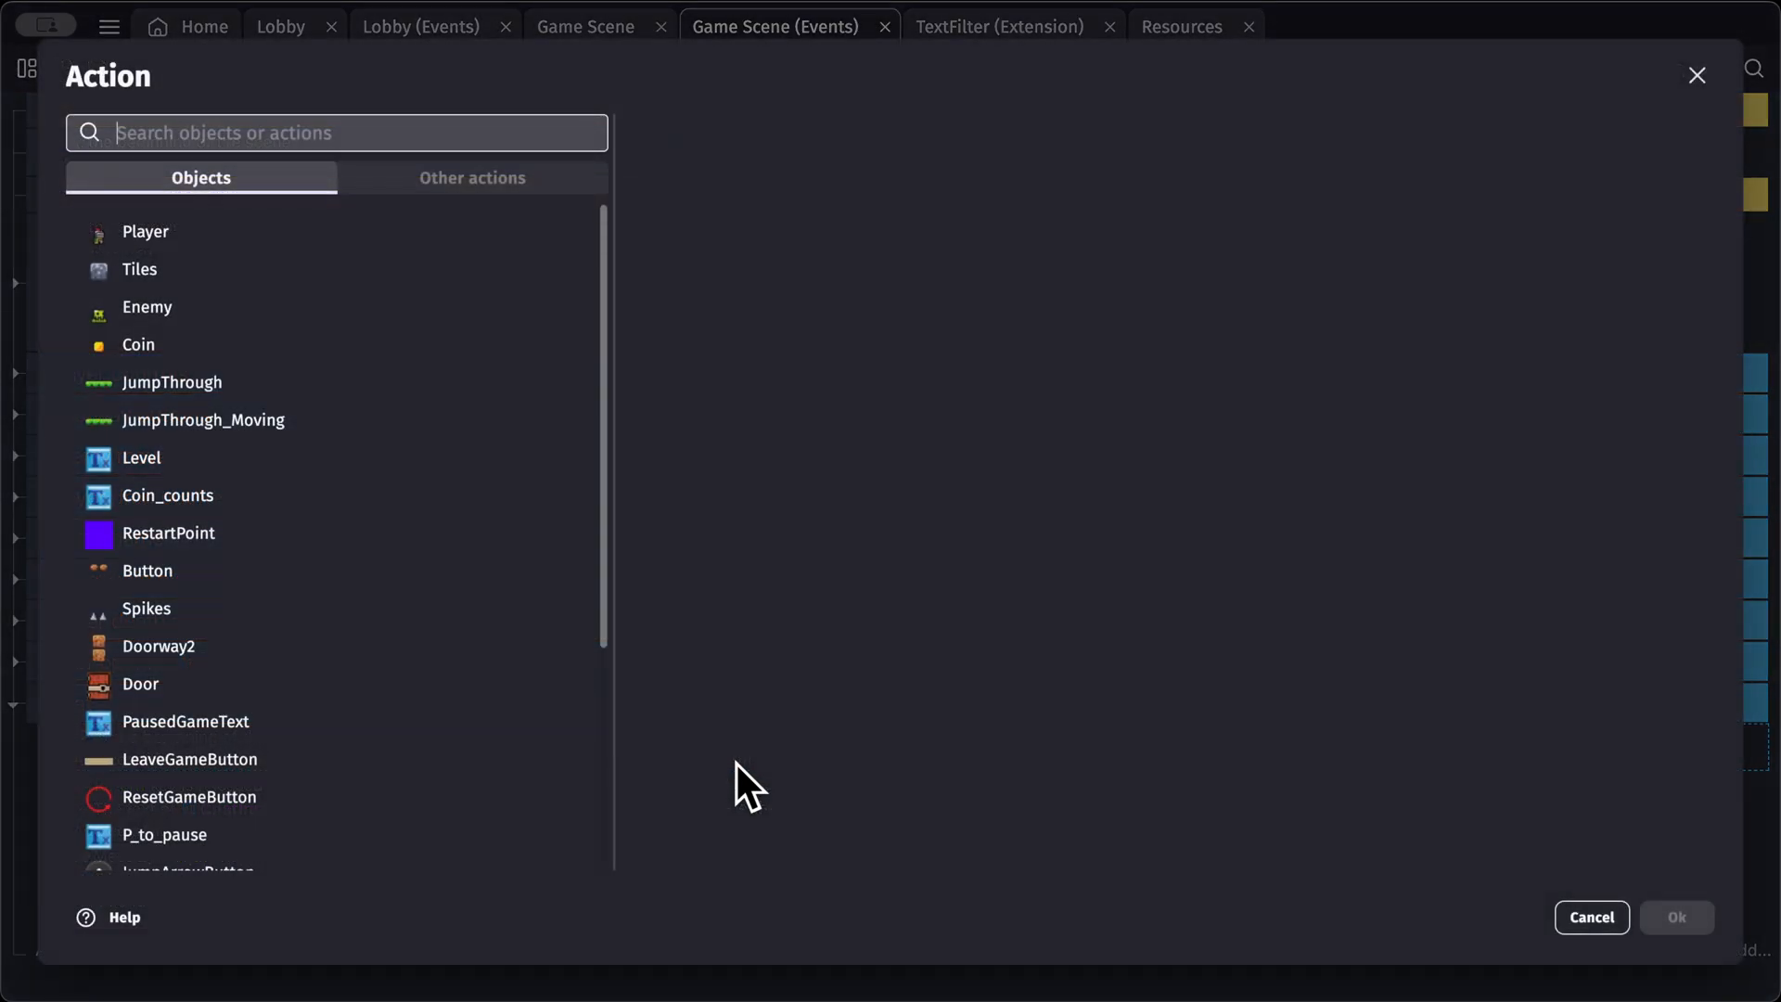
Step: Add a 'Load a JSON resource in a scene variable' action using words.json and a new scene variable BadWords
{"action": "type", "text": "json"}
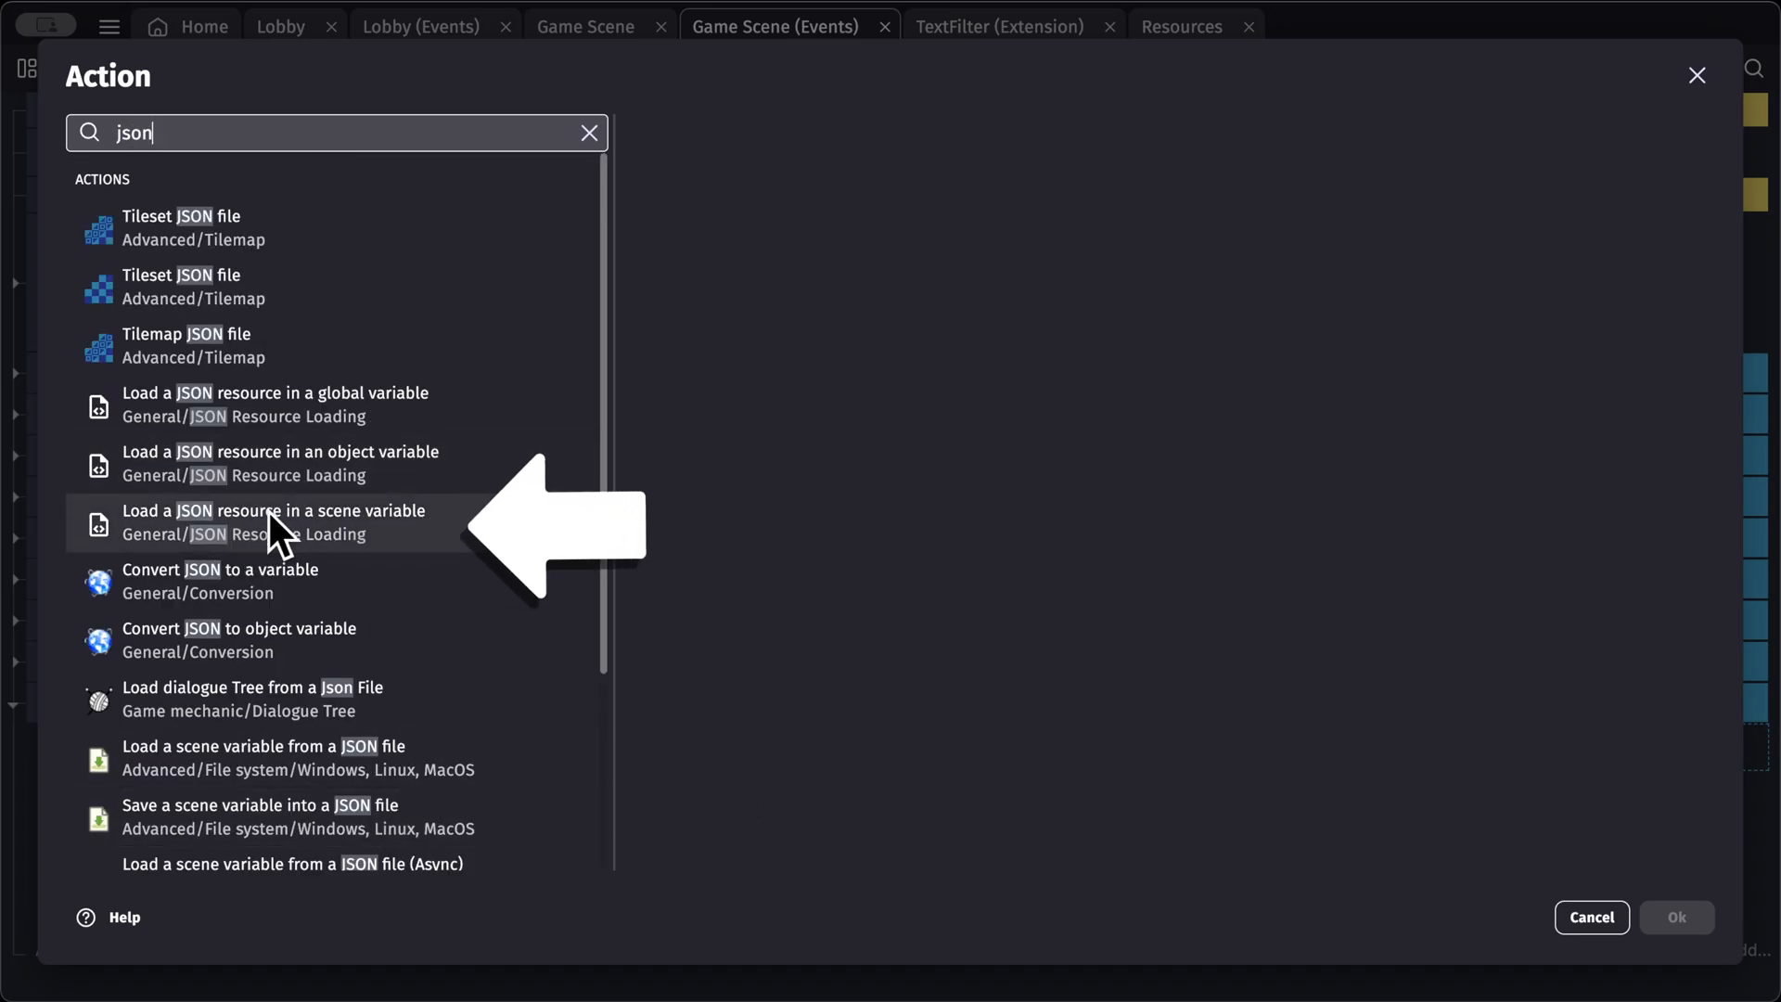
{"action": "left_click", "coordinate": [273, 519]}
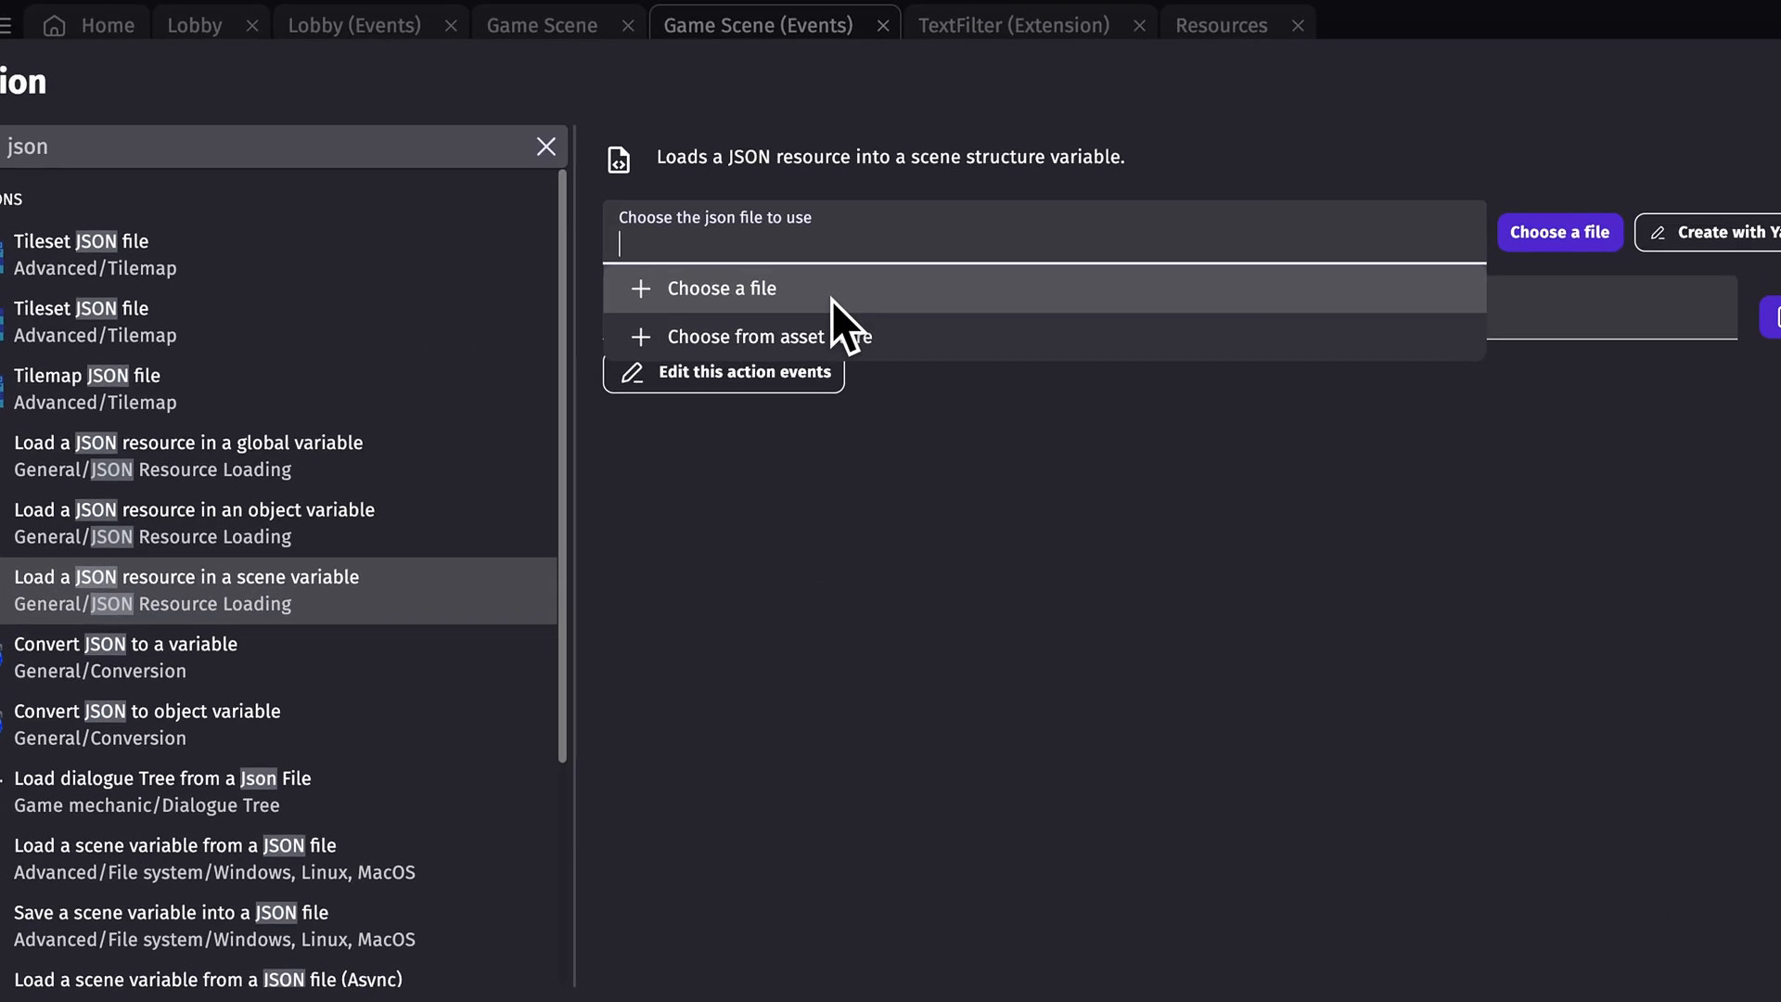
{"action": "left_click", "coordinate": [724, 288]}
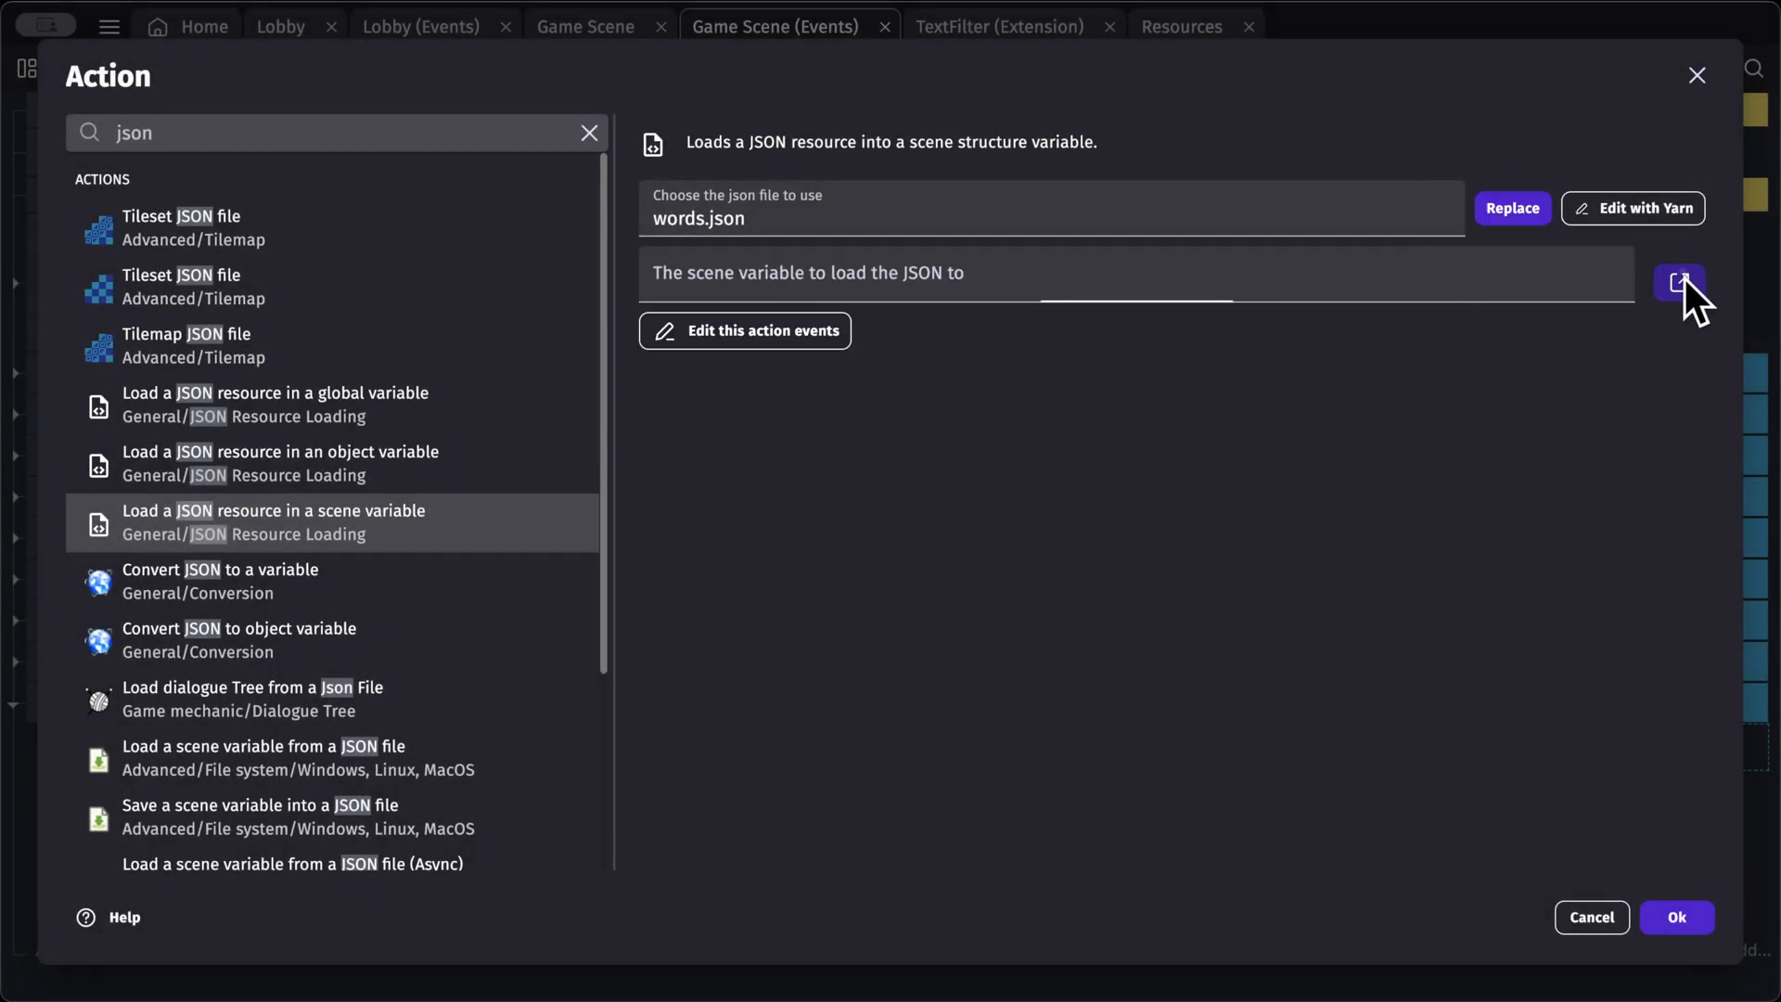
{"action": "left_click", "coordinate": [1679, 282]}
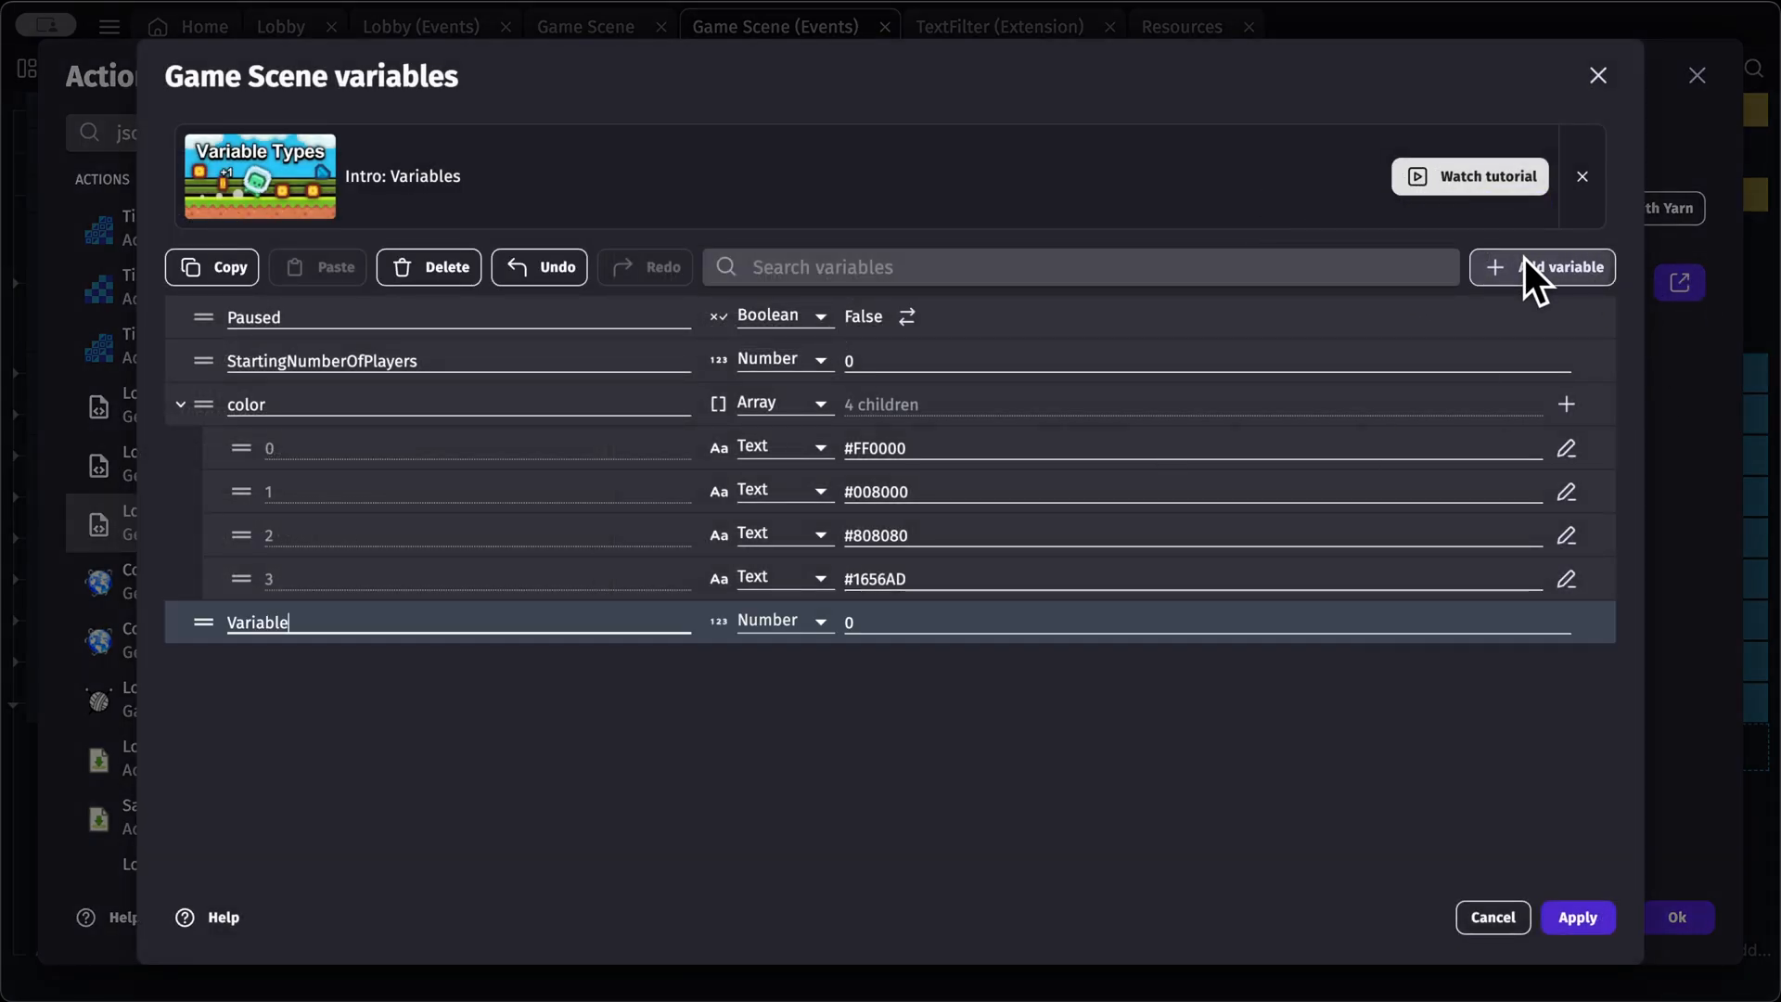
{"action": "double_click", "coordinate": [256, 623]}
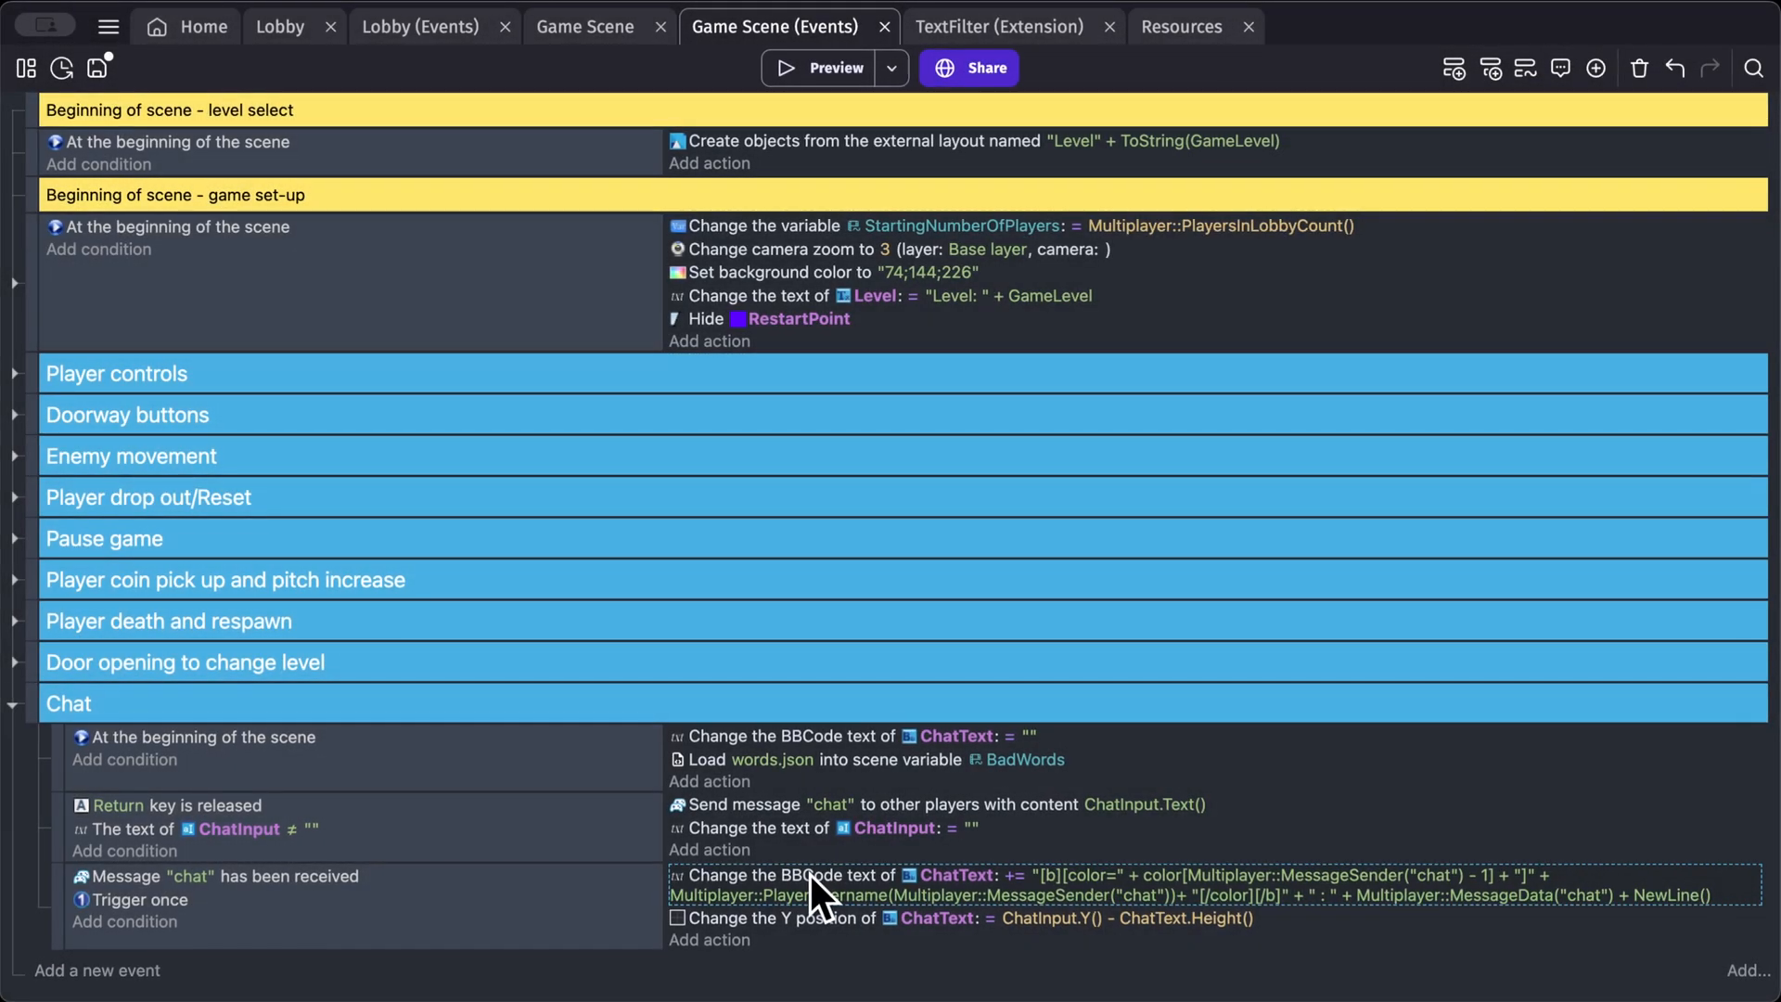
Step: Wrap Multiplayer::MessageData("chat") in TextFilter::TextFilter(BadWords, …, "x") inside the ChatText action
{"action": "double_click", "coordinate": [1193, 887]}
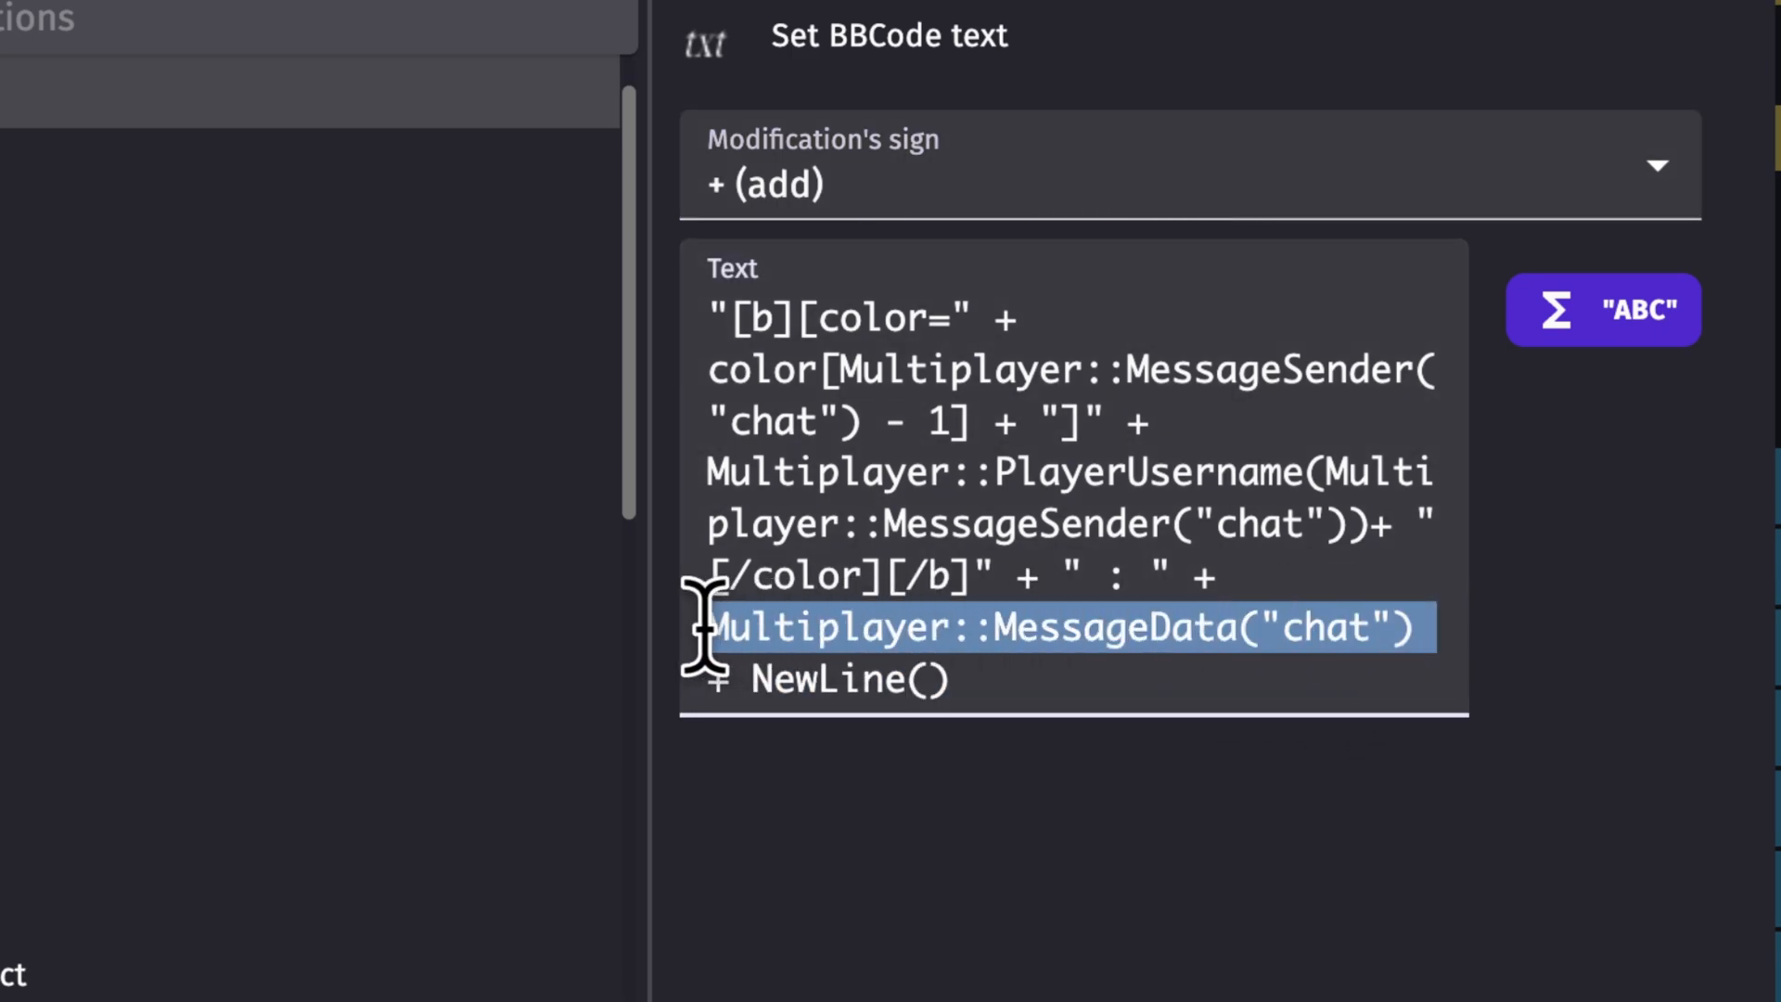
{"action": "key", "text": "Delete"}
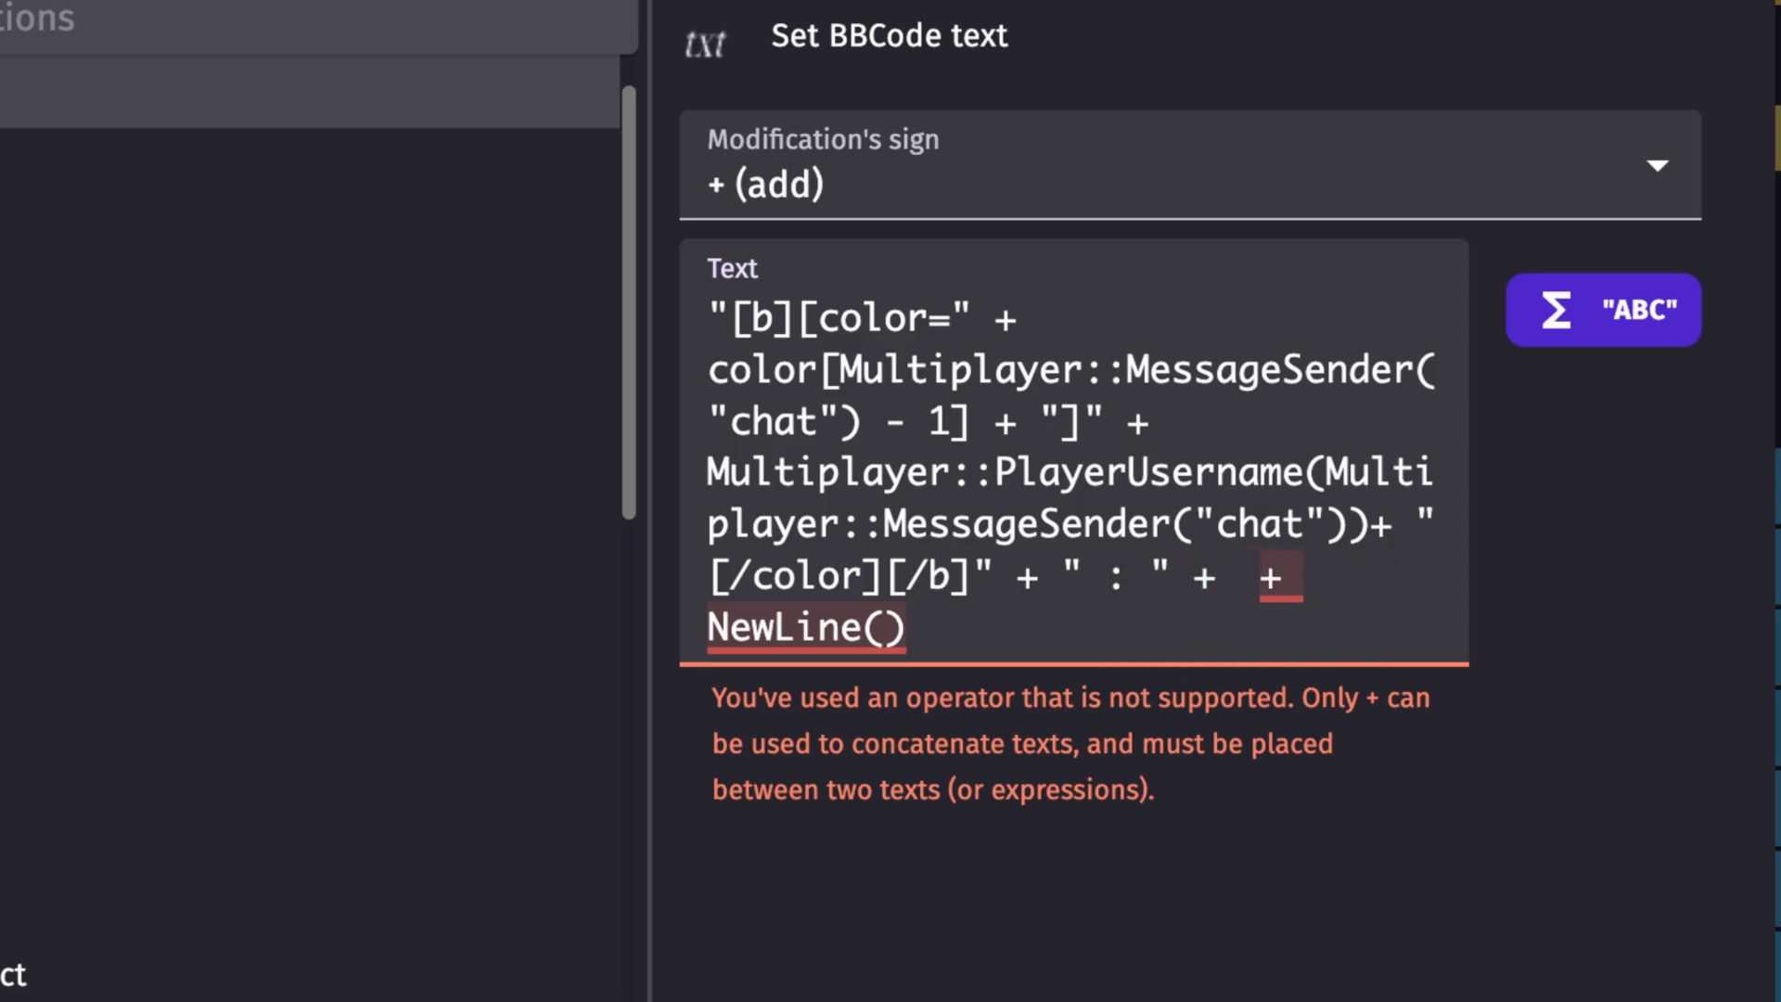
{"action": "type", "text": "filter::TextFilter("}
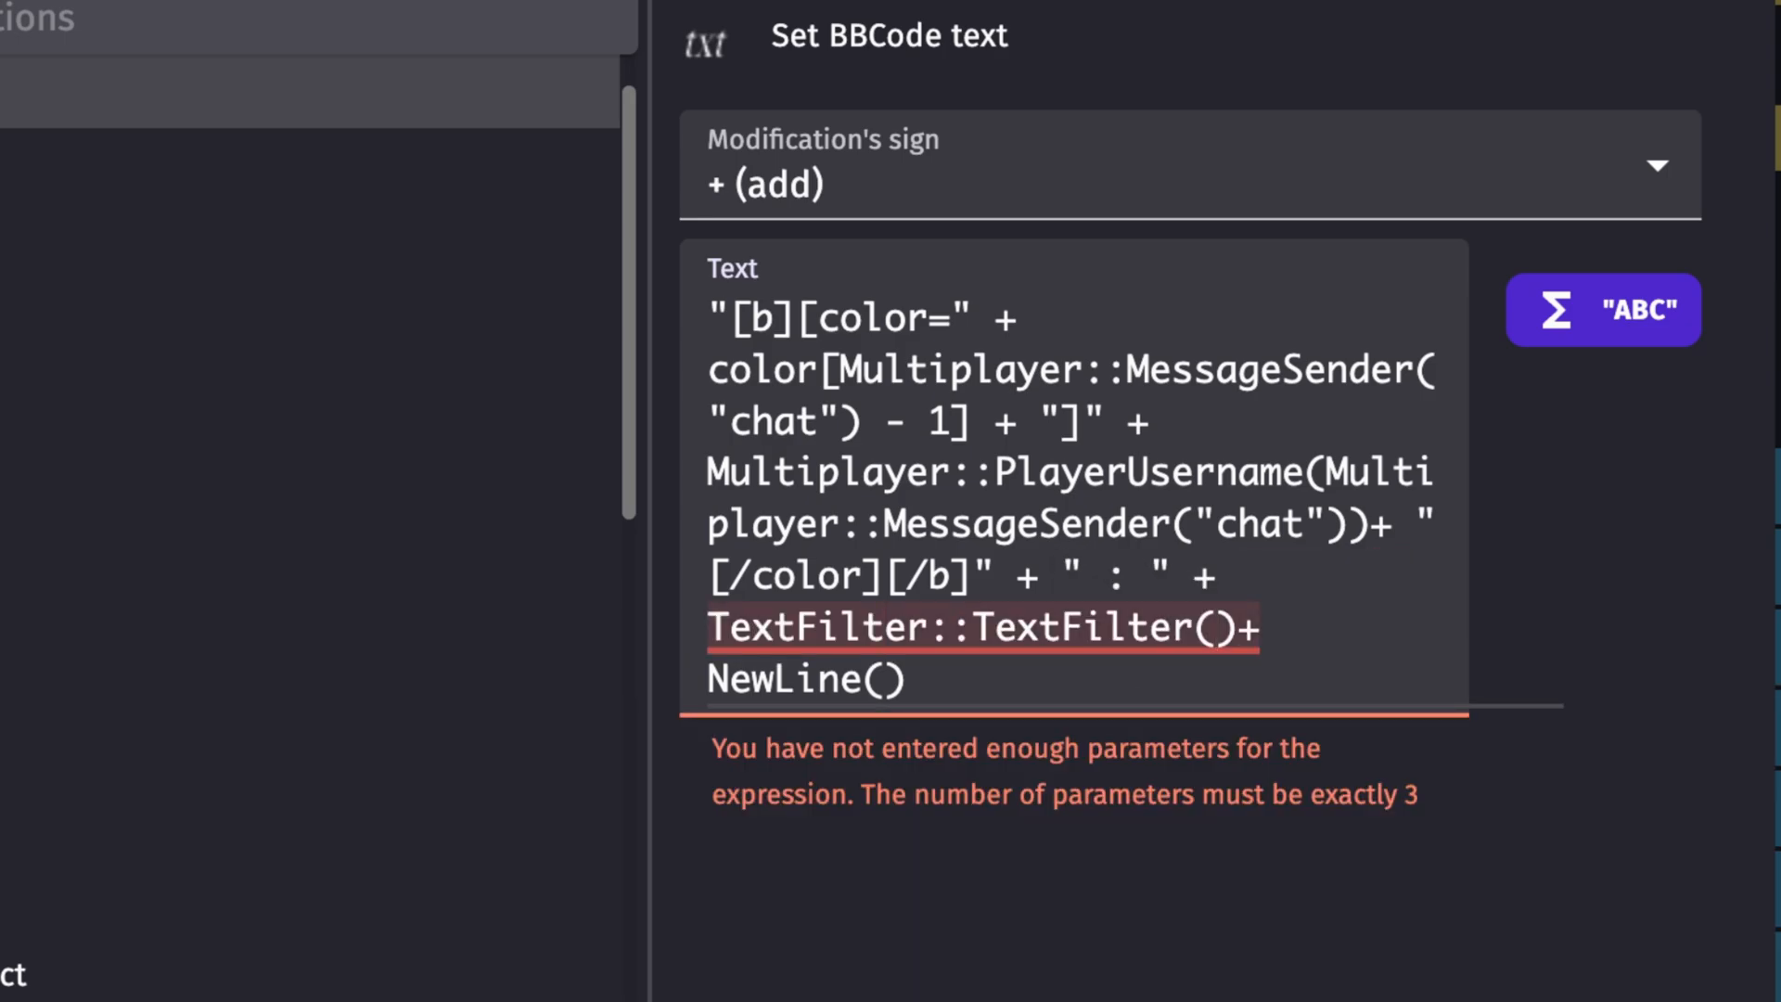
{"action": "type", "text": "words,"}
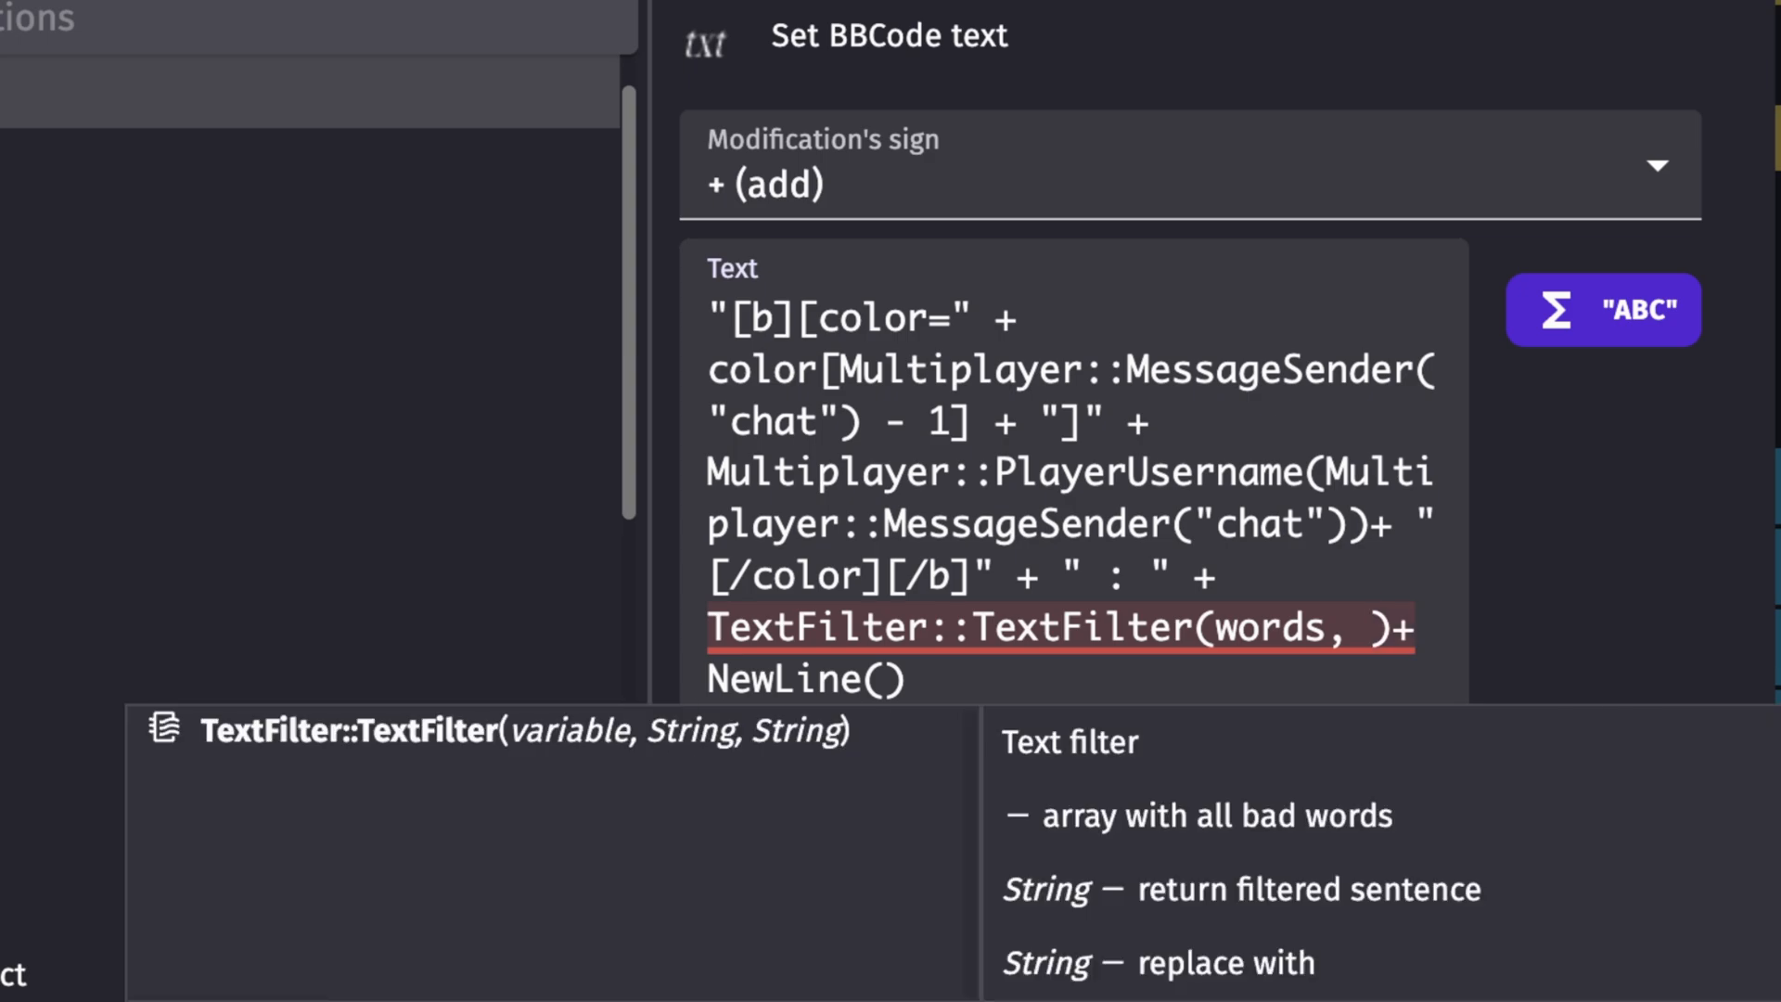
{"action": "type", "text": "Multiplayer::MessageData(\"chat\")"}
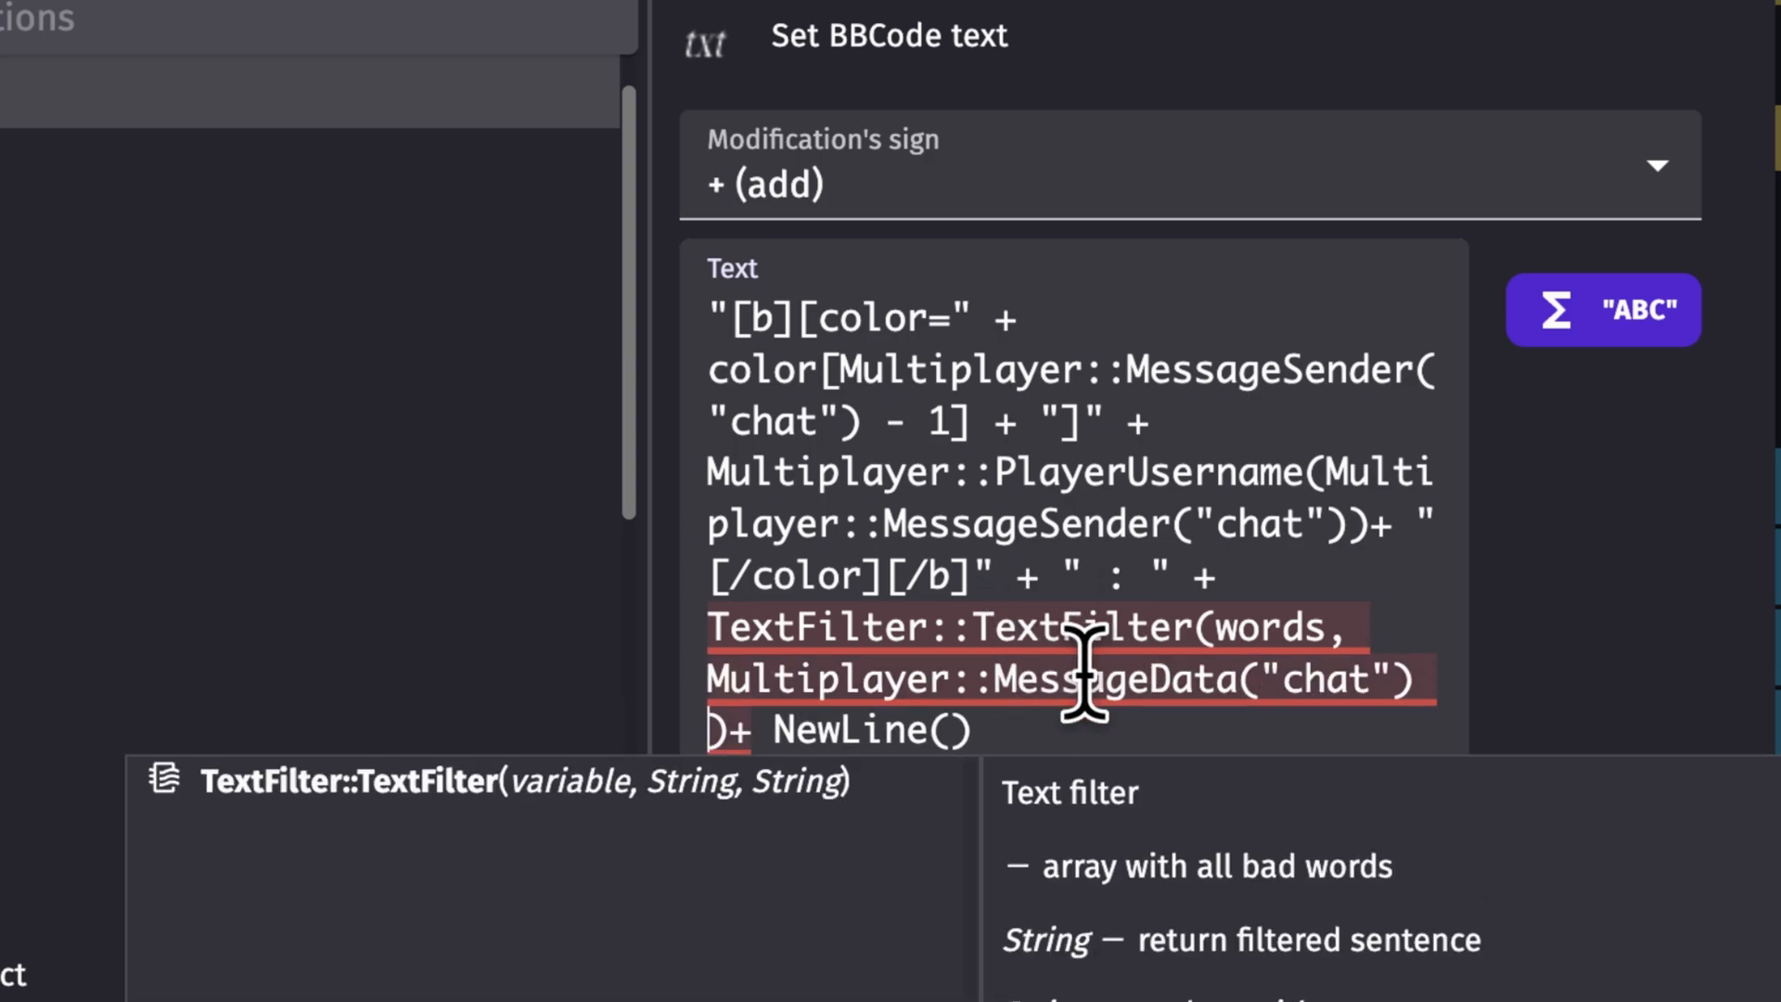
{"action": "mouse_move", "coordinate": [1096, 807]}
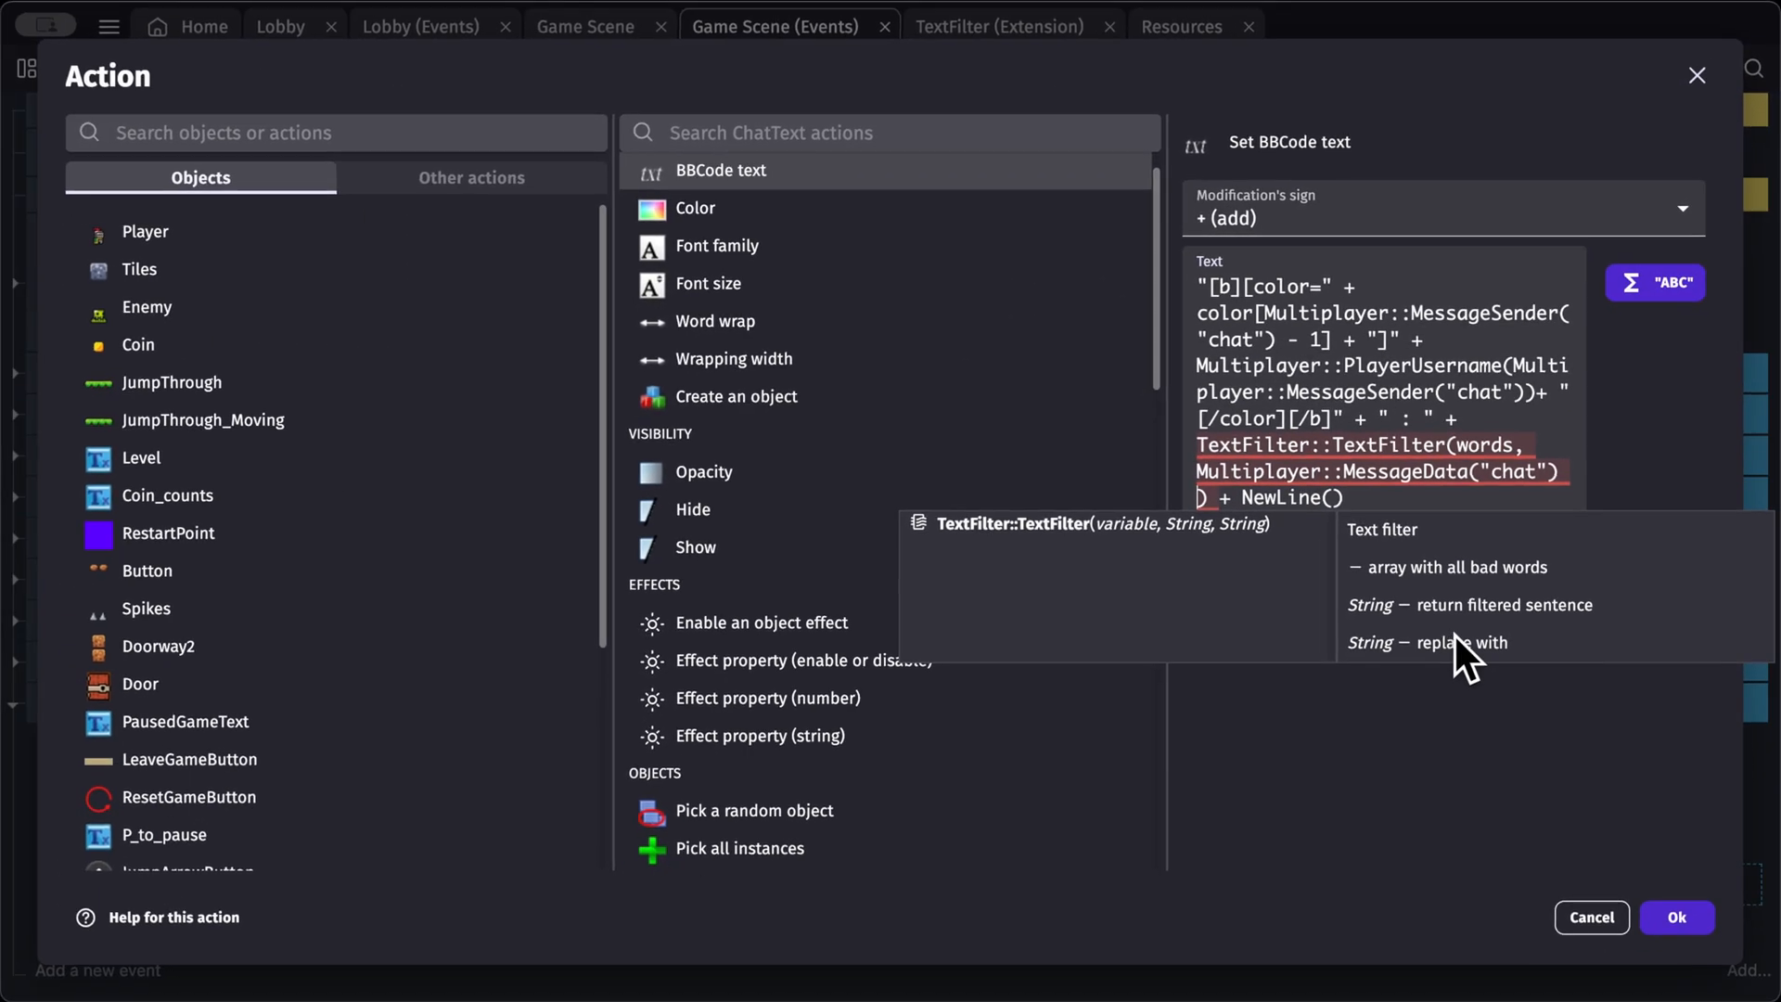
{"action": "mouse_move", "coordinate": [1482, 662]}
{"action": "type", "text": ",\"x\""}
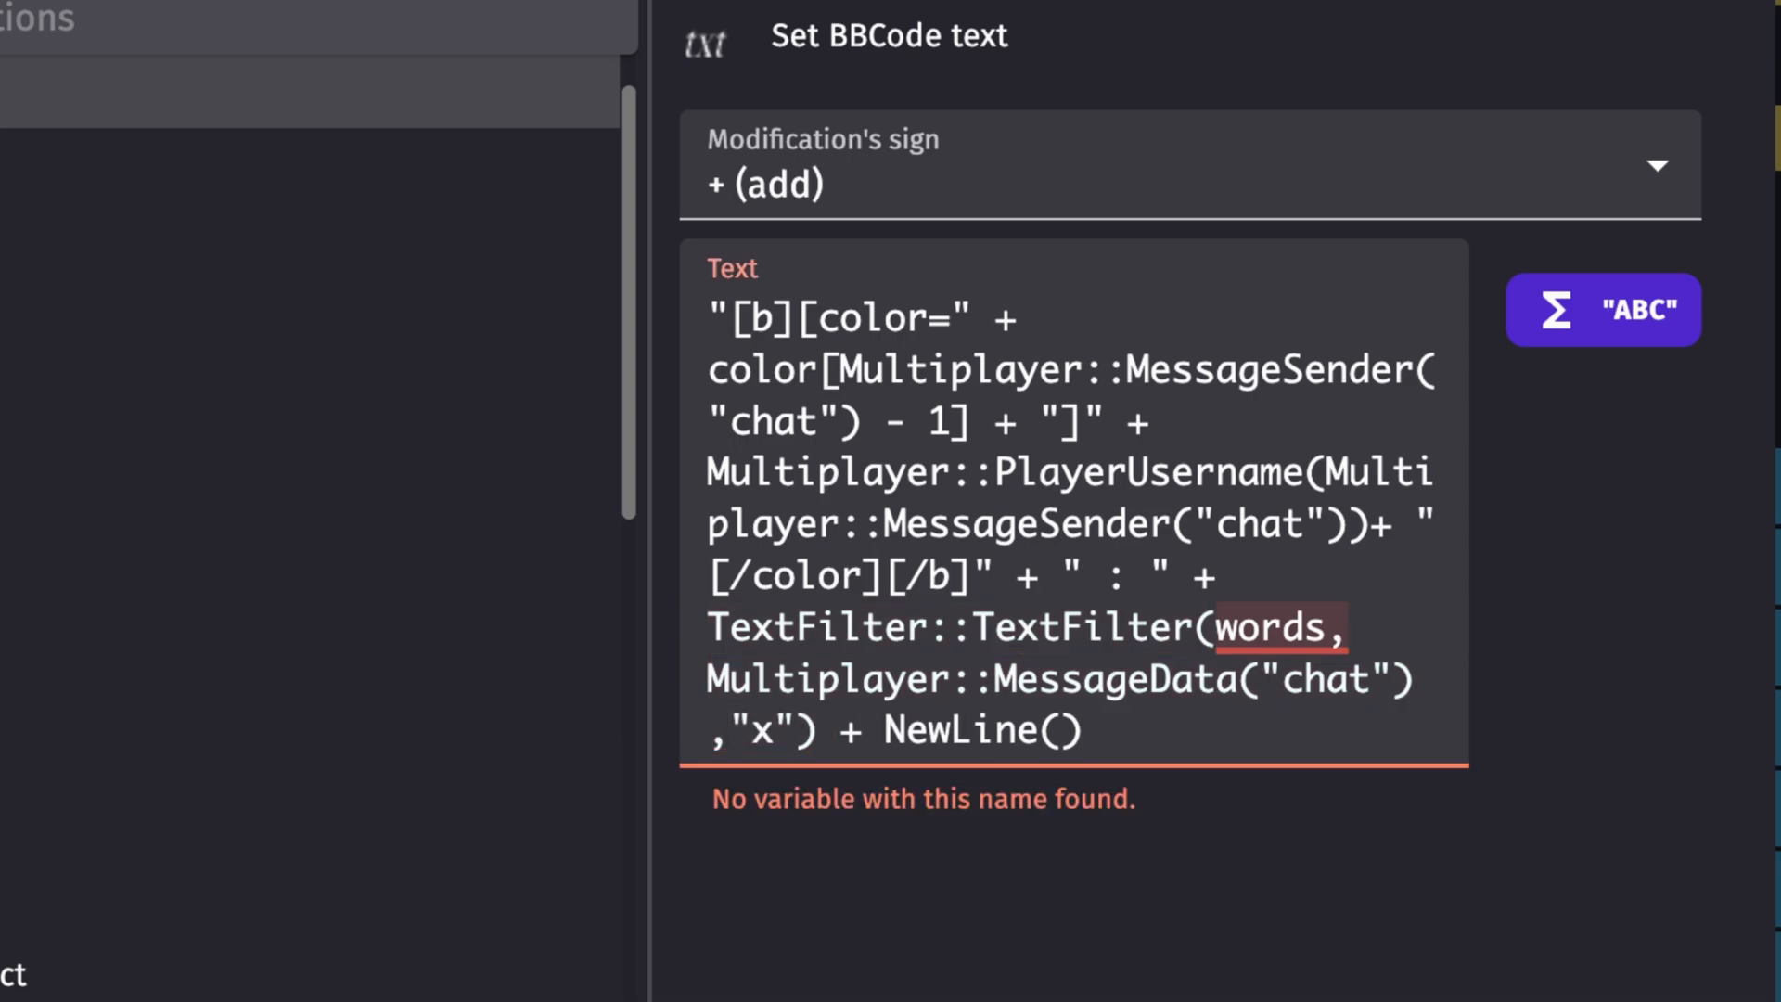
{"action": "mouse_move", "coordinate": [1275, 644]}
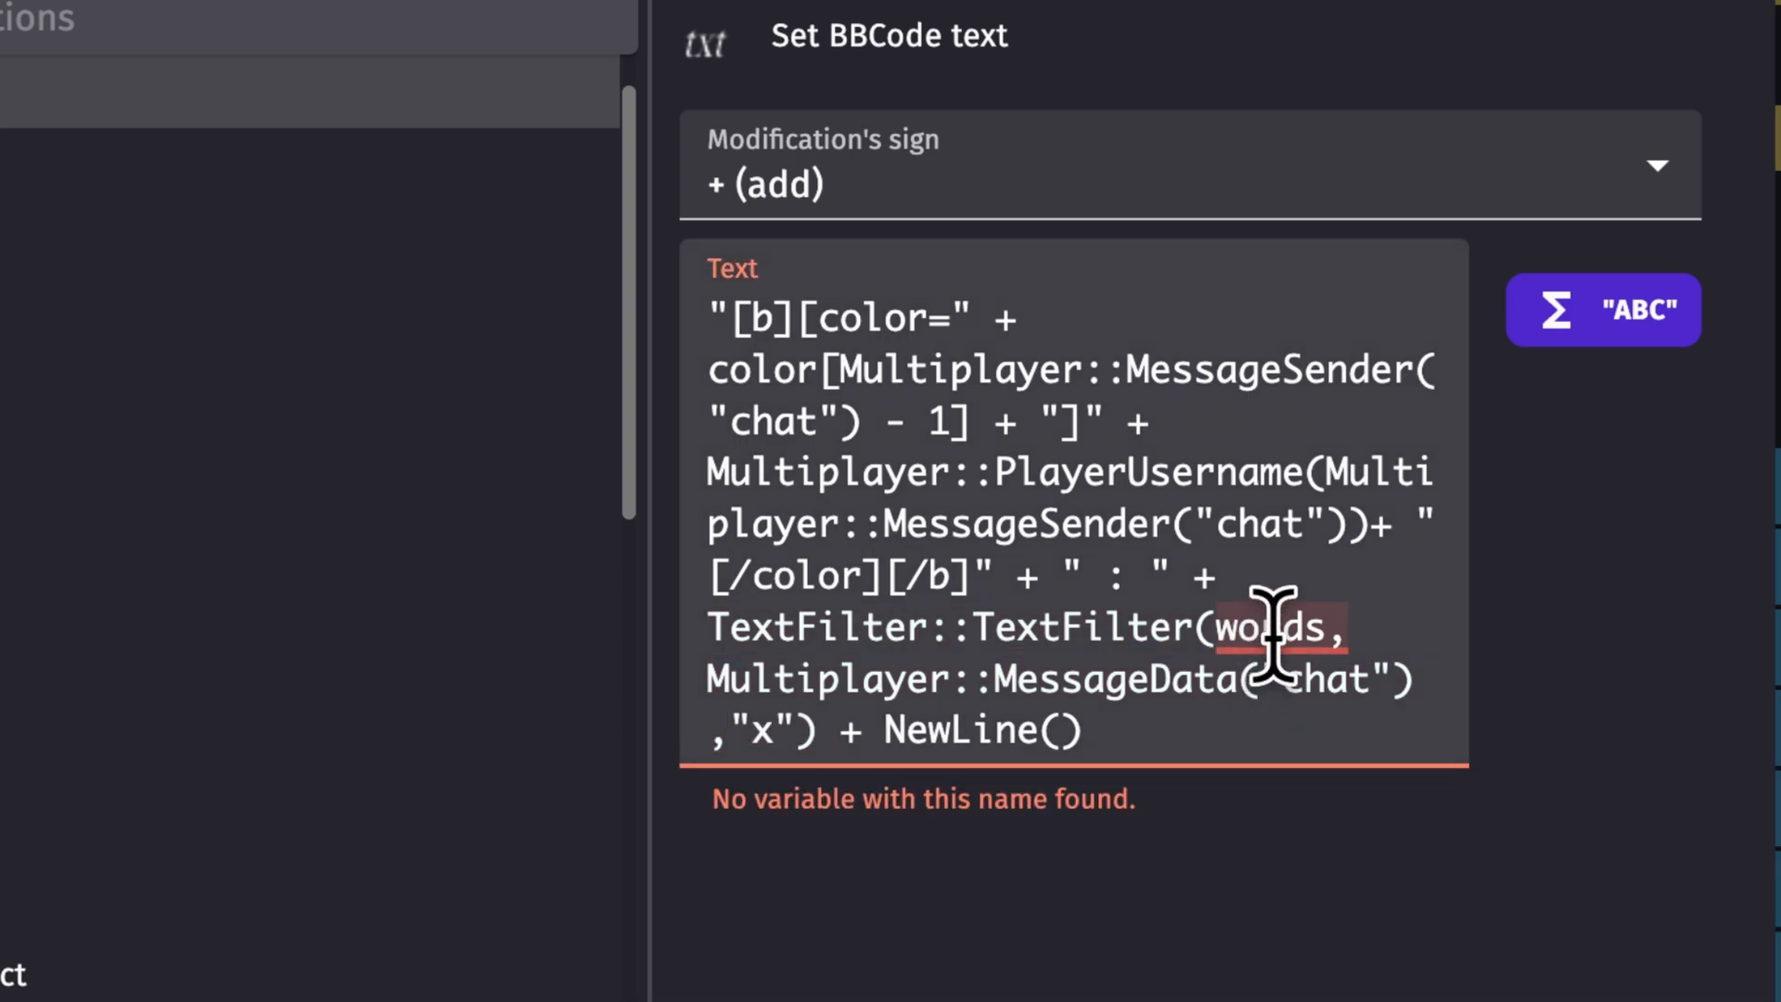
{"action": "type", "text": "Ba"}
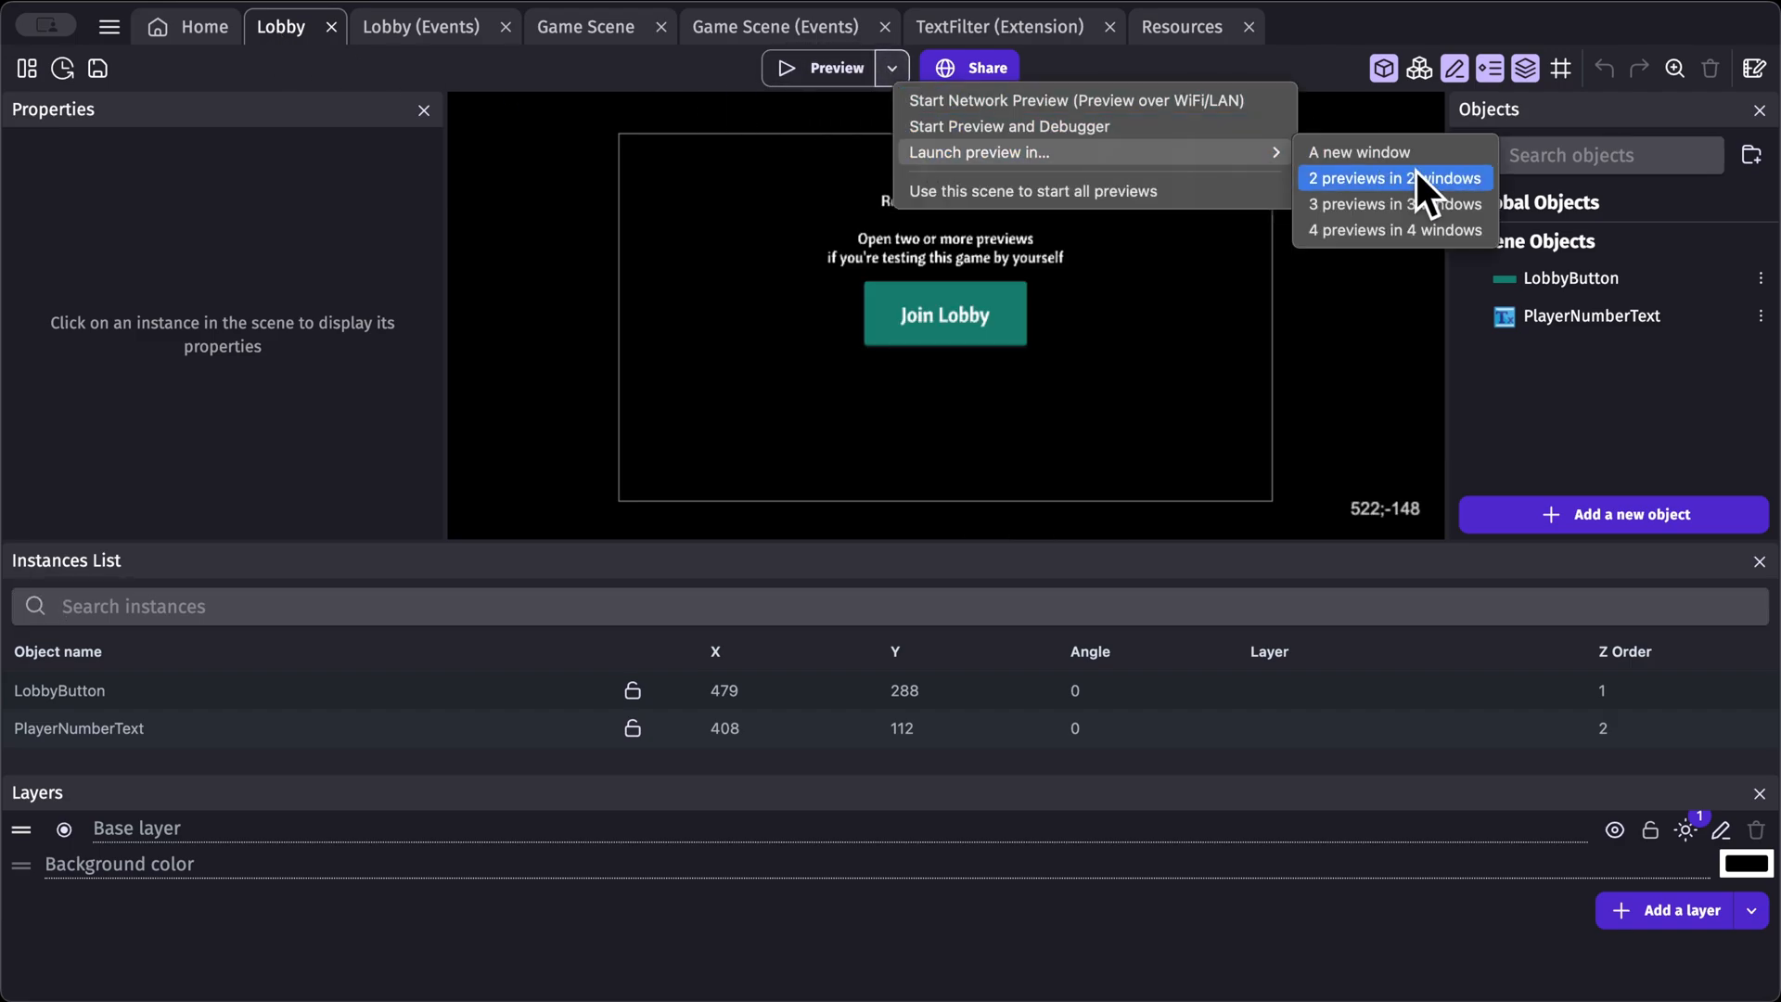
Step: Launch 2 previews in 2 windows, join the lobby and start the game
{"action": "left_click", "coordinate": [1393, 178]}
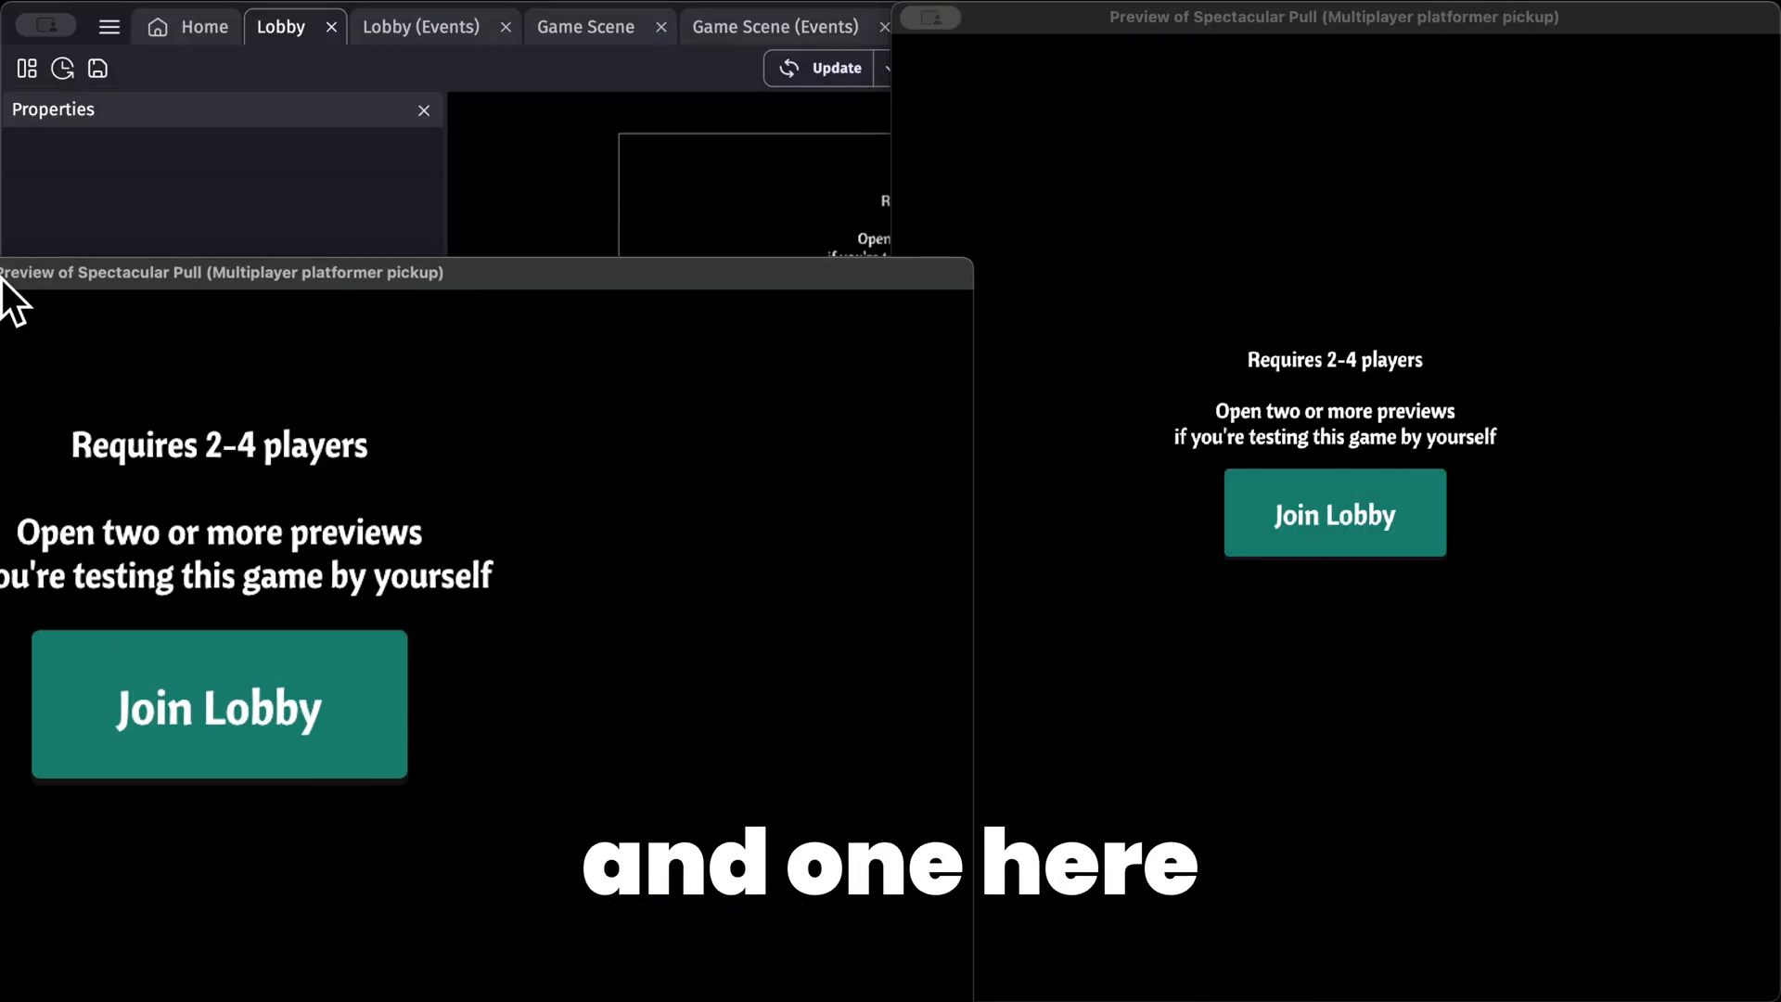
{"action": "left_click", "coordinate": [219, 703]}
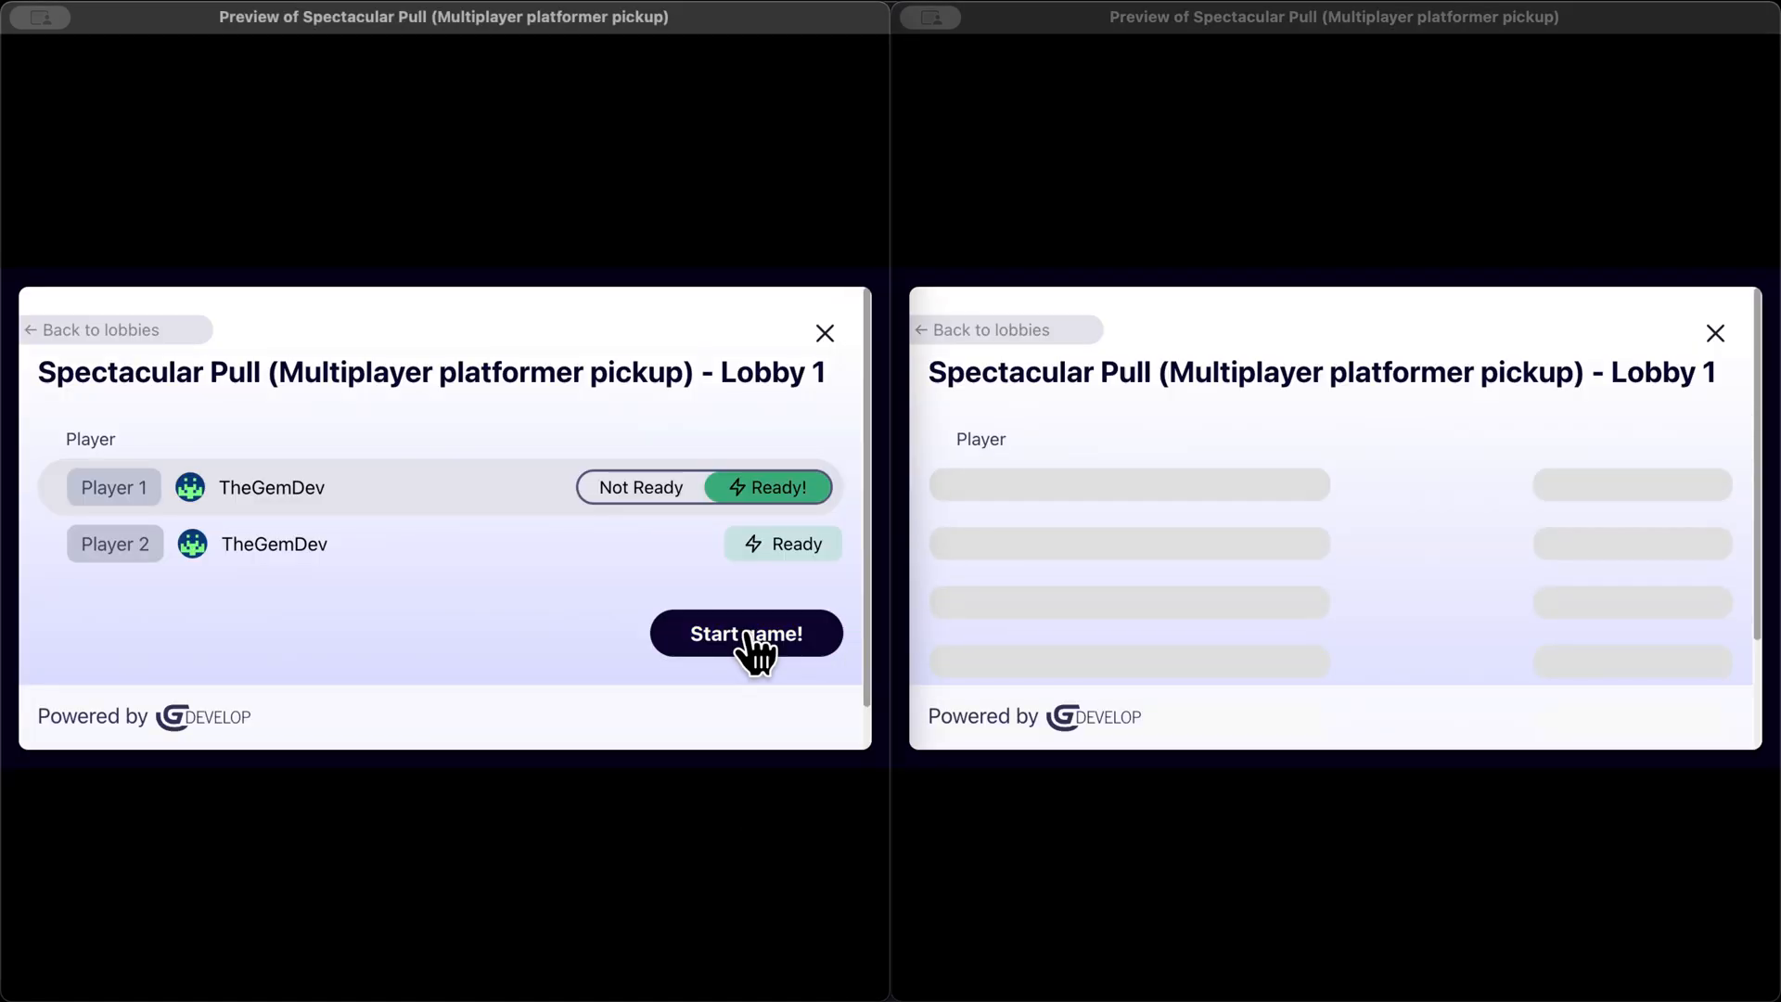
{"action": "left_click", "coordinate": [746, 632]}
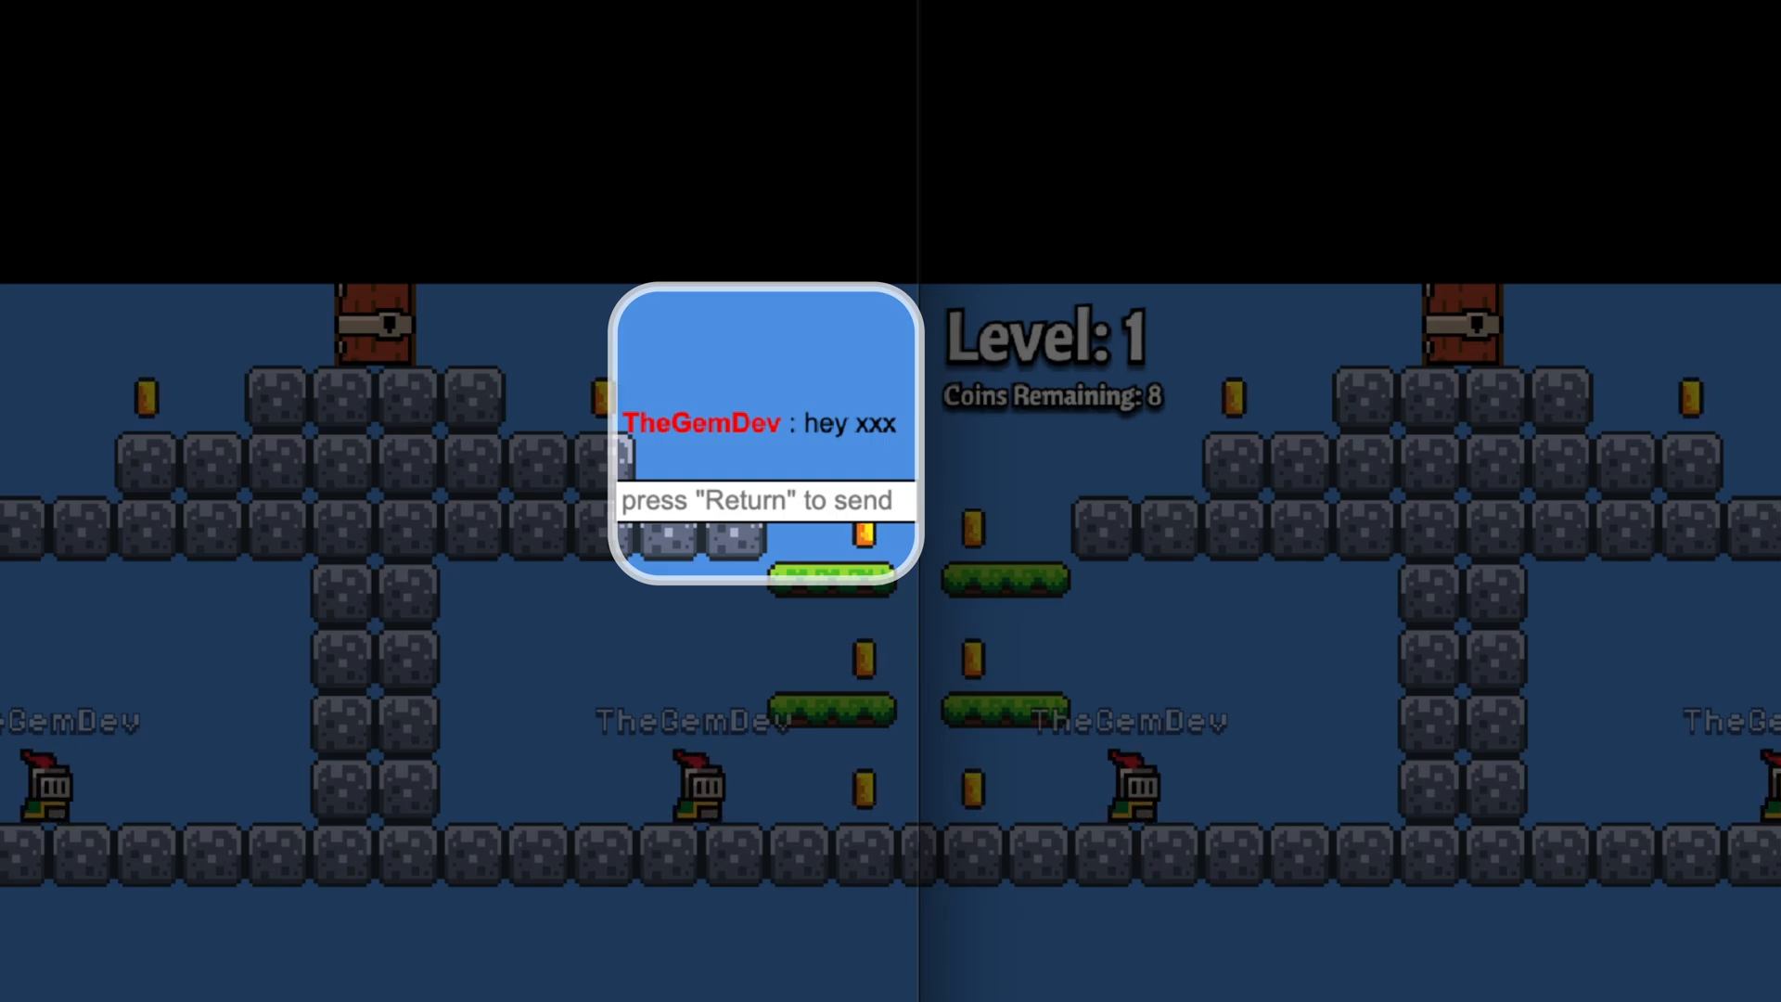
{"action": "mouse_move", "coordinate": [755, 500]}
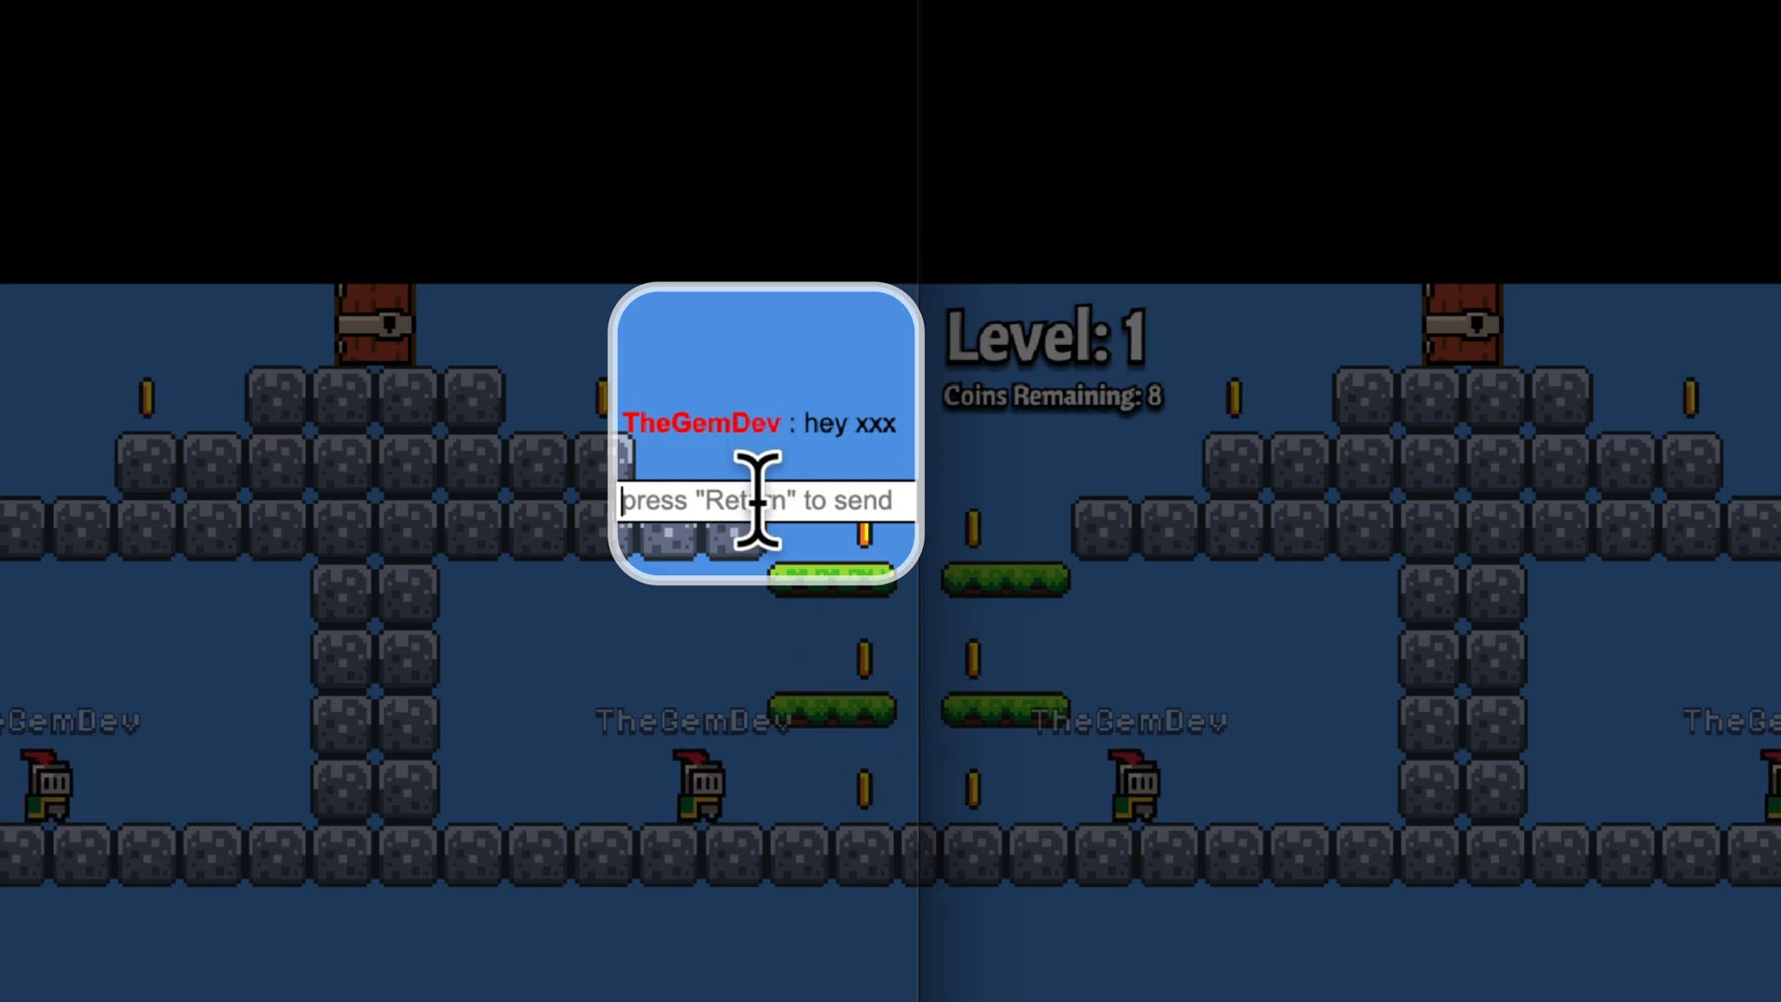
Step: Send the chat message 'hey gem how are you gem' so it displays as 'hey xxx how are you xxx'
{"action": "type", "text": "hey gem how a"}
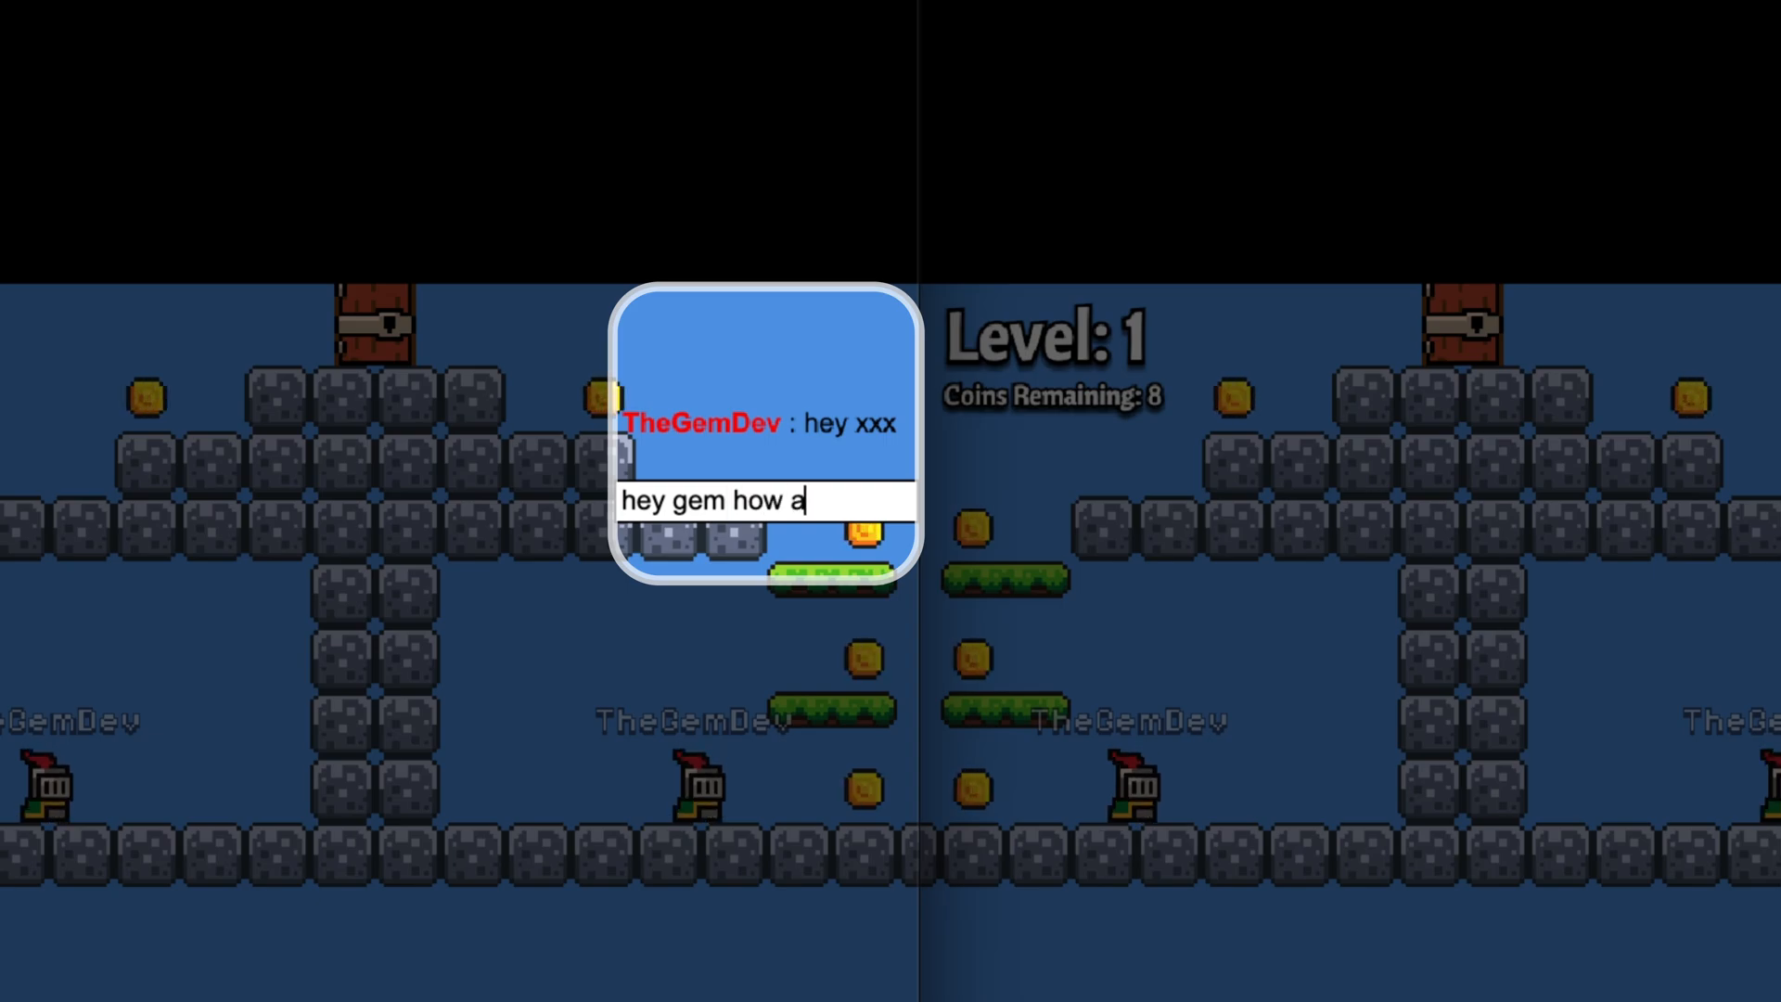
{"action": "type", "text": "re you gem"}
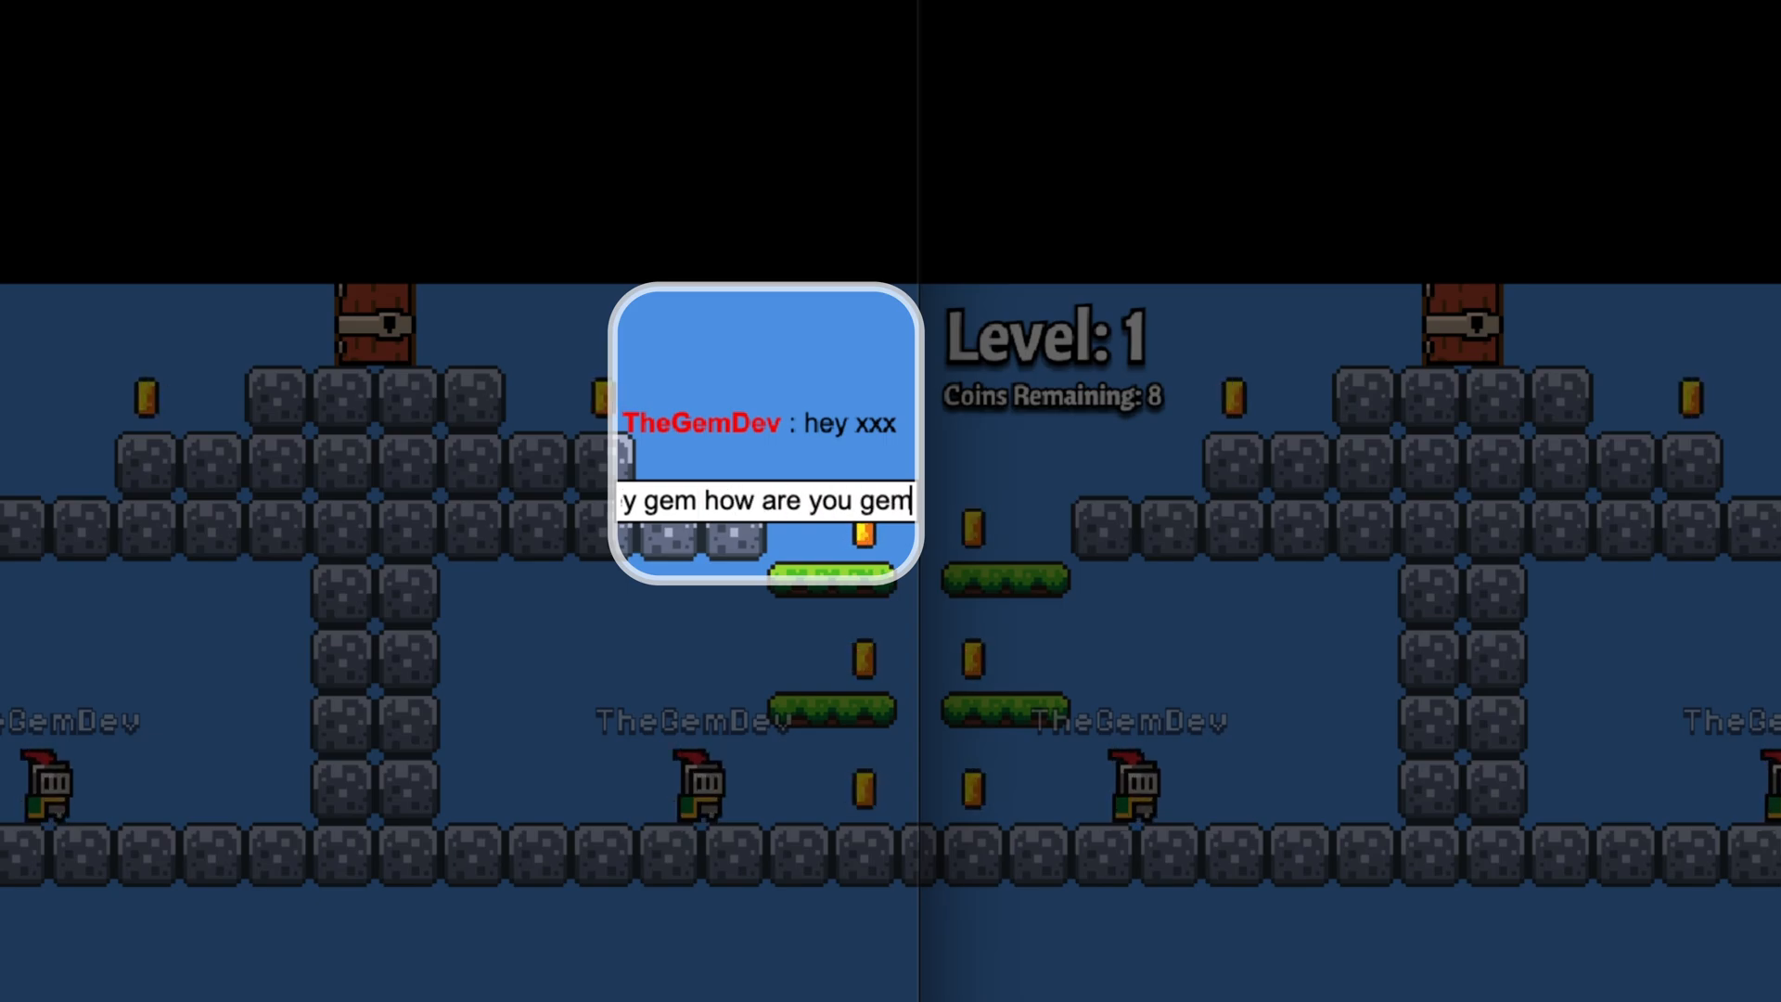
{"action": "key", "text": "Return"}
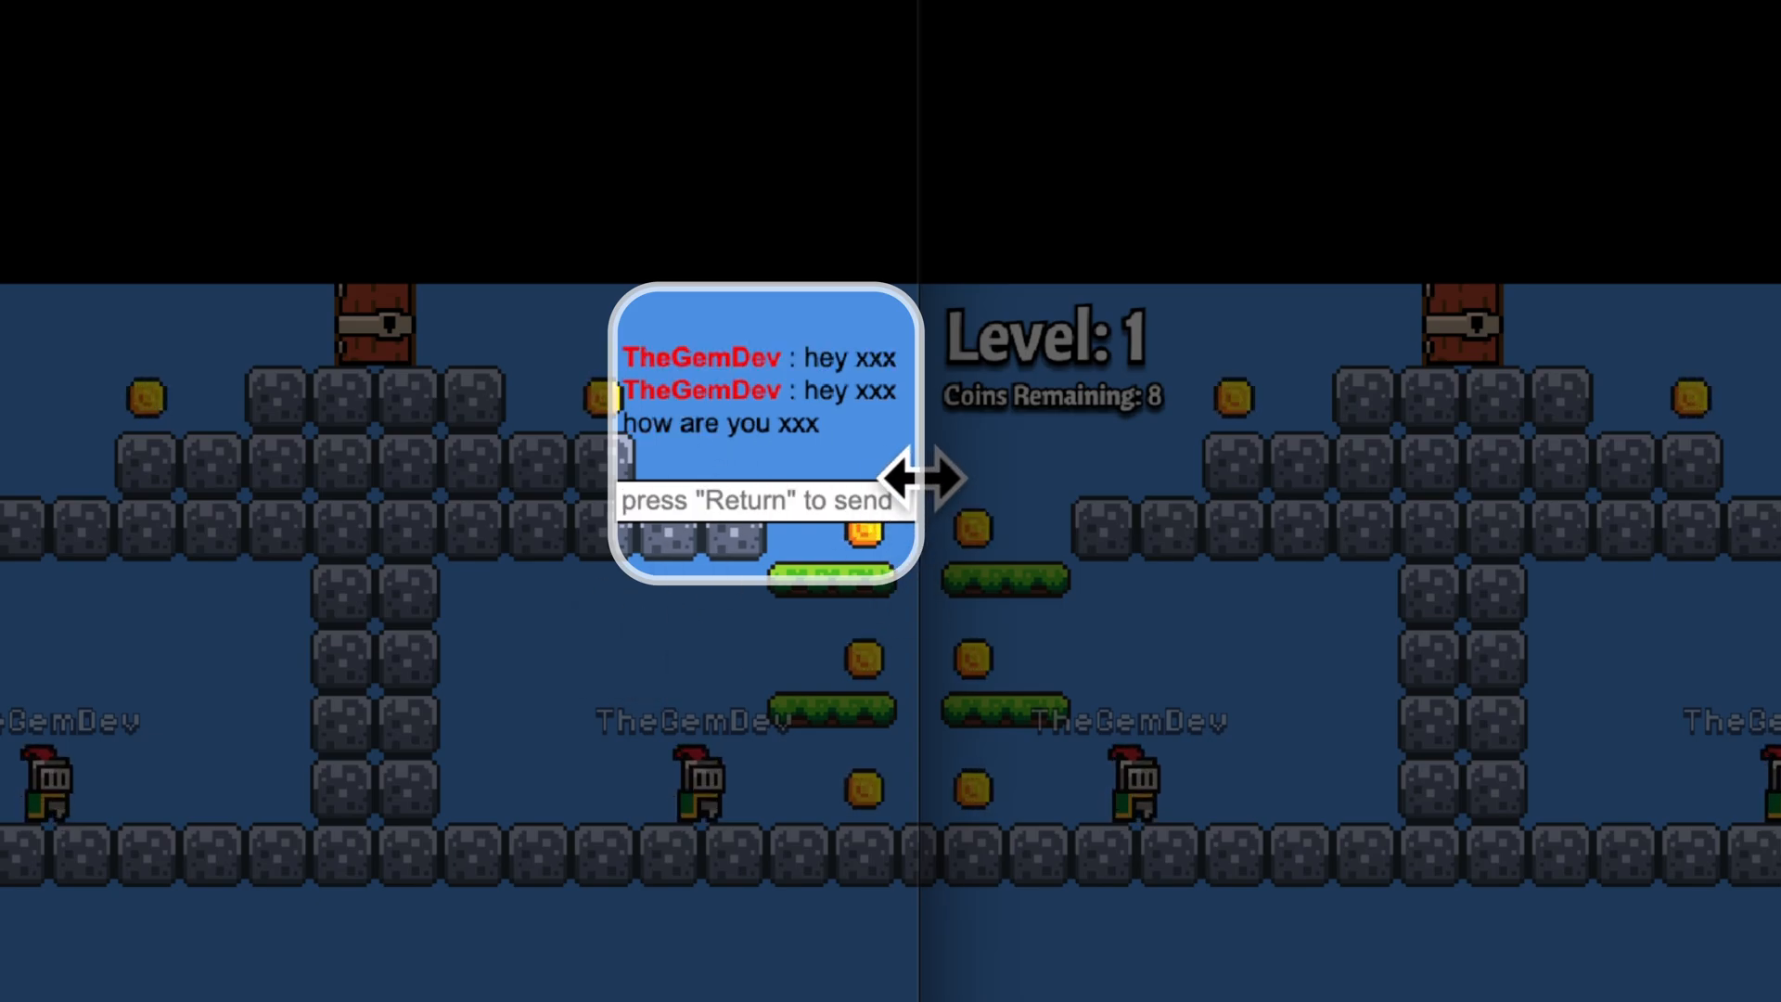
{"action": "mouse_move", "coordinate": [886, 454]}
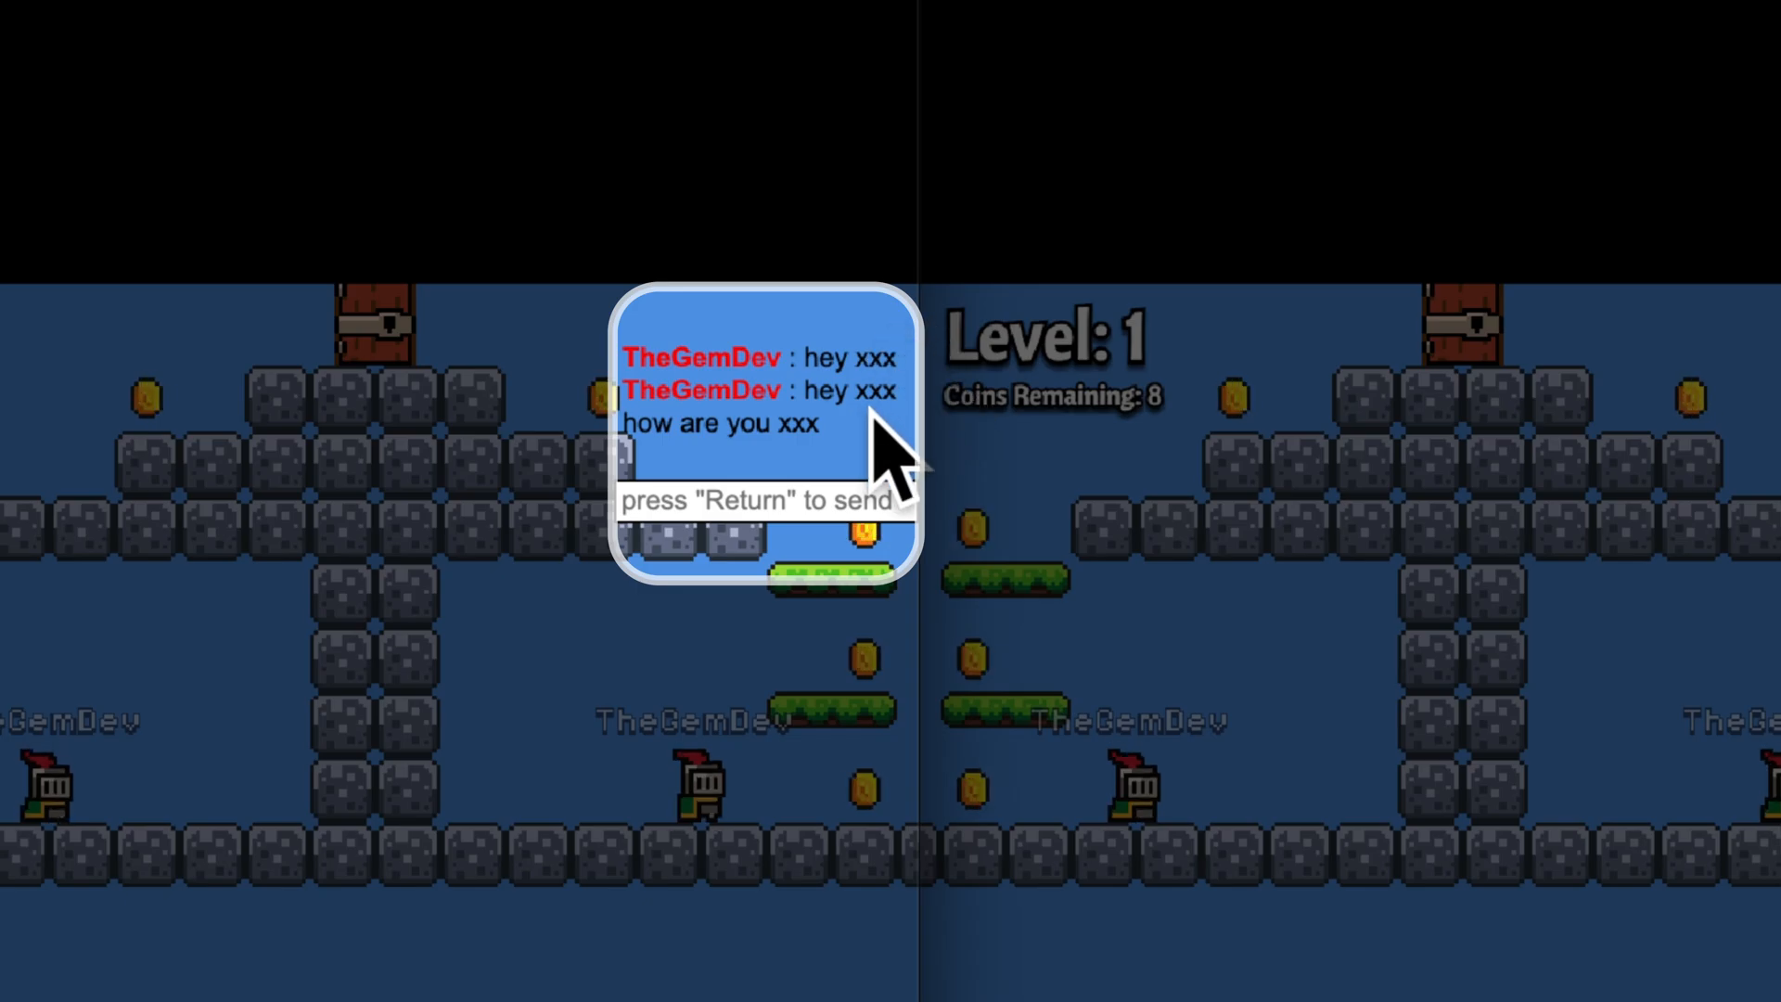